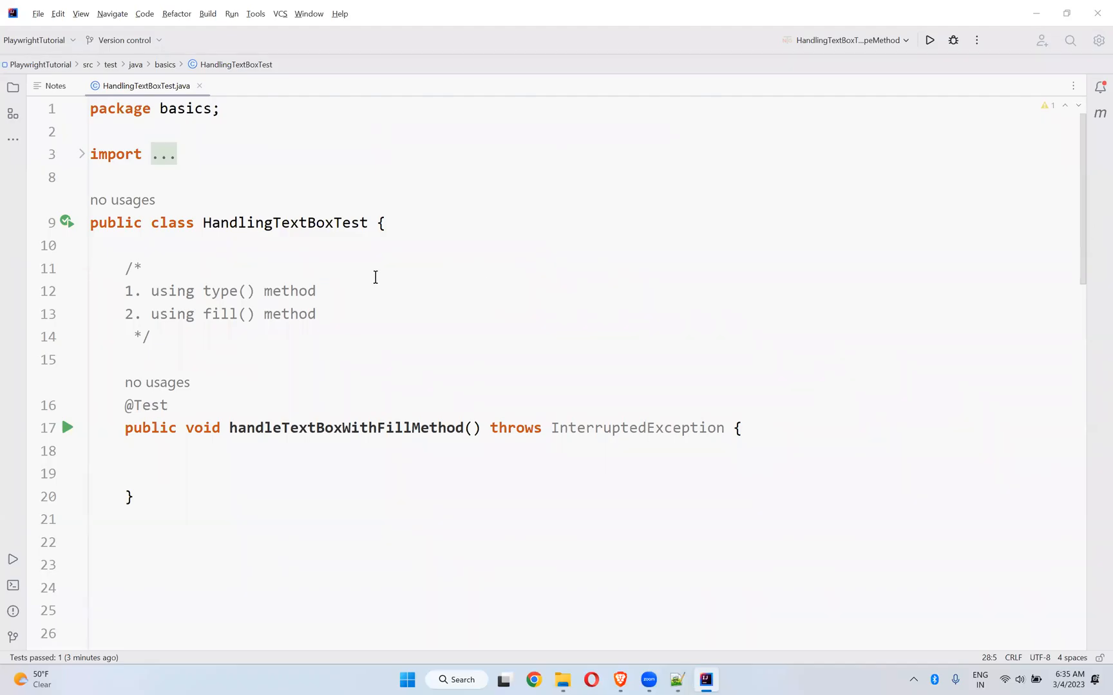
mouse_move(320, 212)
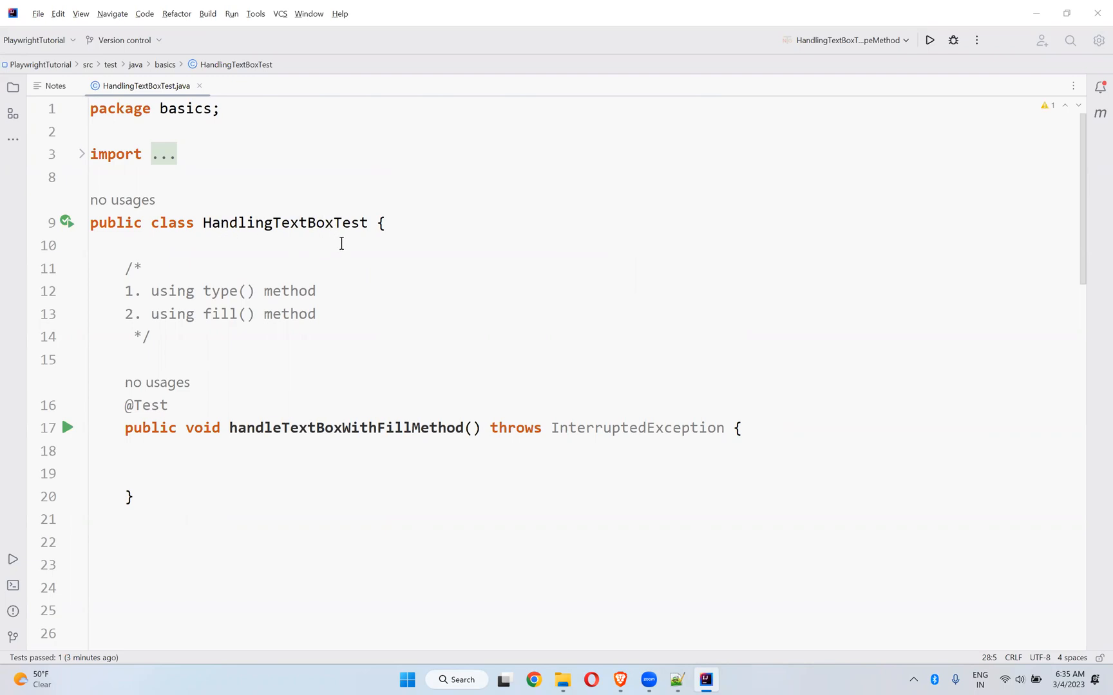
mouse_move(353, 311)
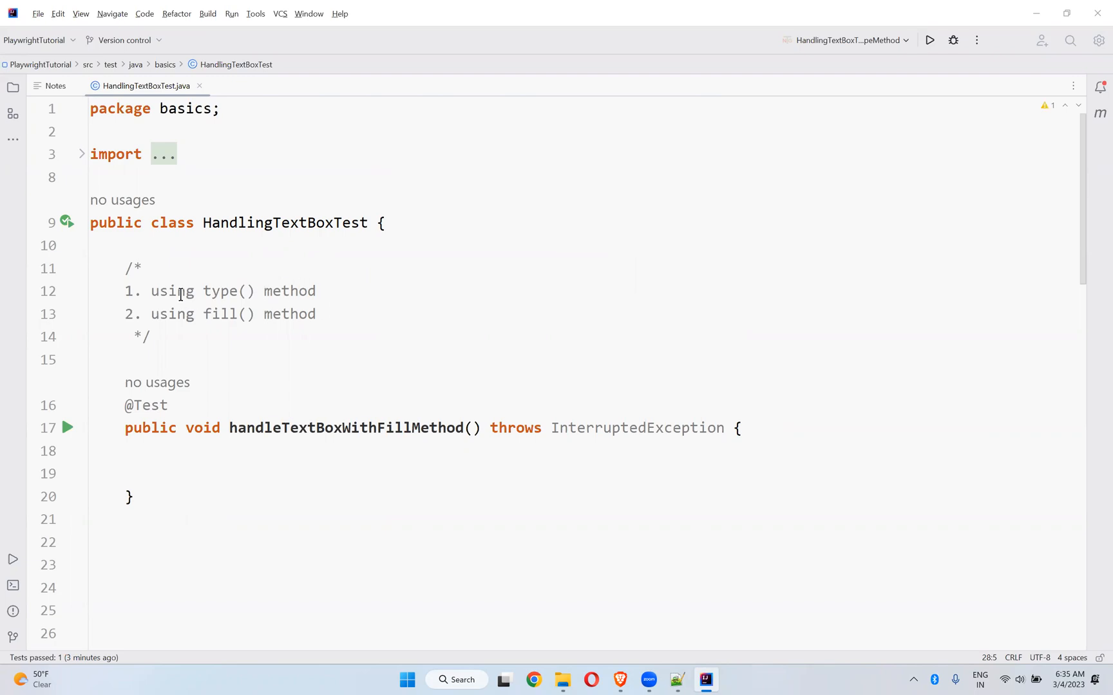
mouse_move(230, 300)
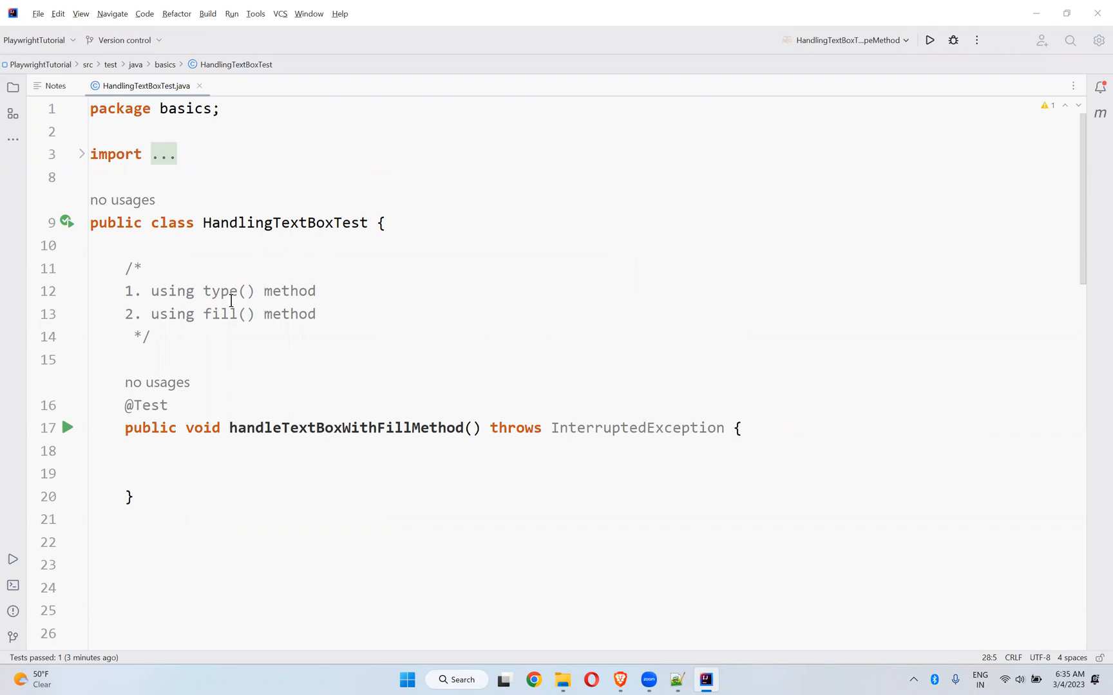
mouse_move(227, 295)
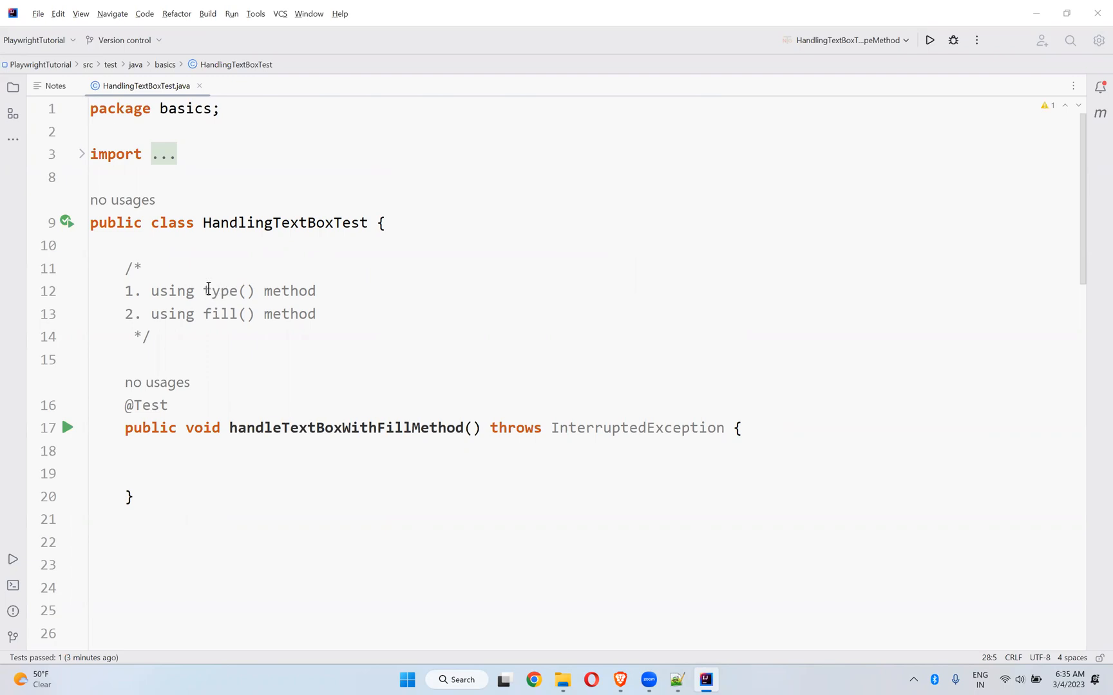
Step: Declare Playwright playwright = Playwright.create() inside the empty handleTextBoxWithFillMethod test
scroll(down, 3)
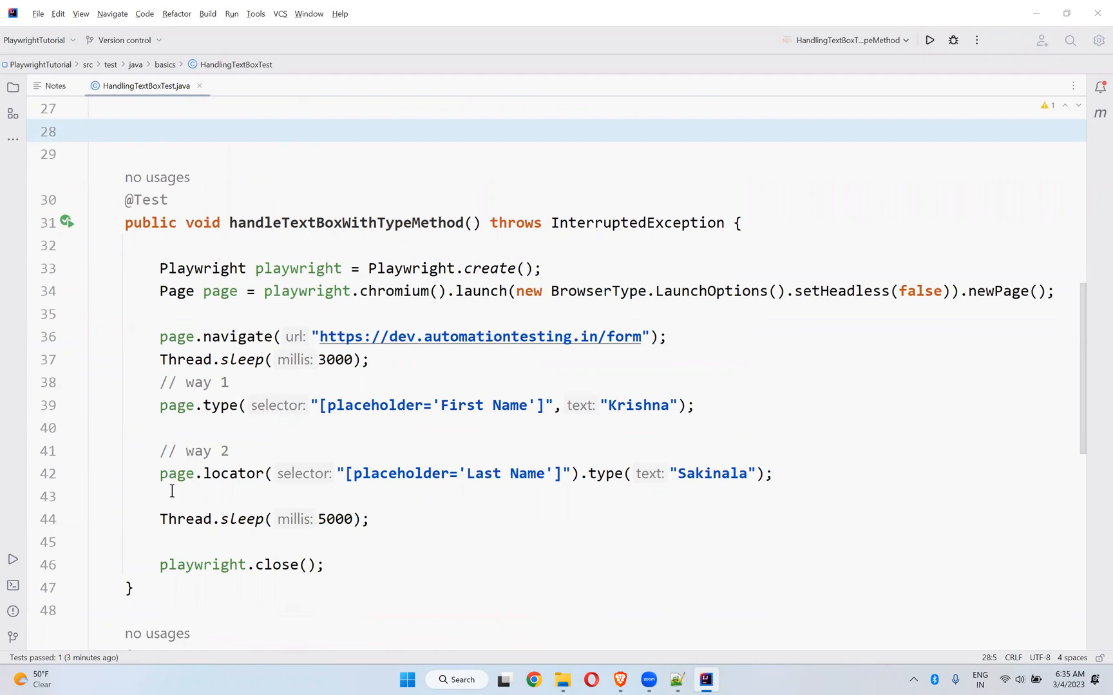
mouse_move(594, 461)
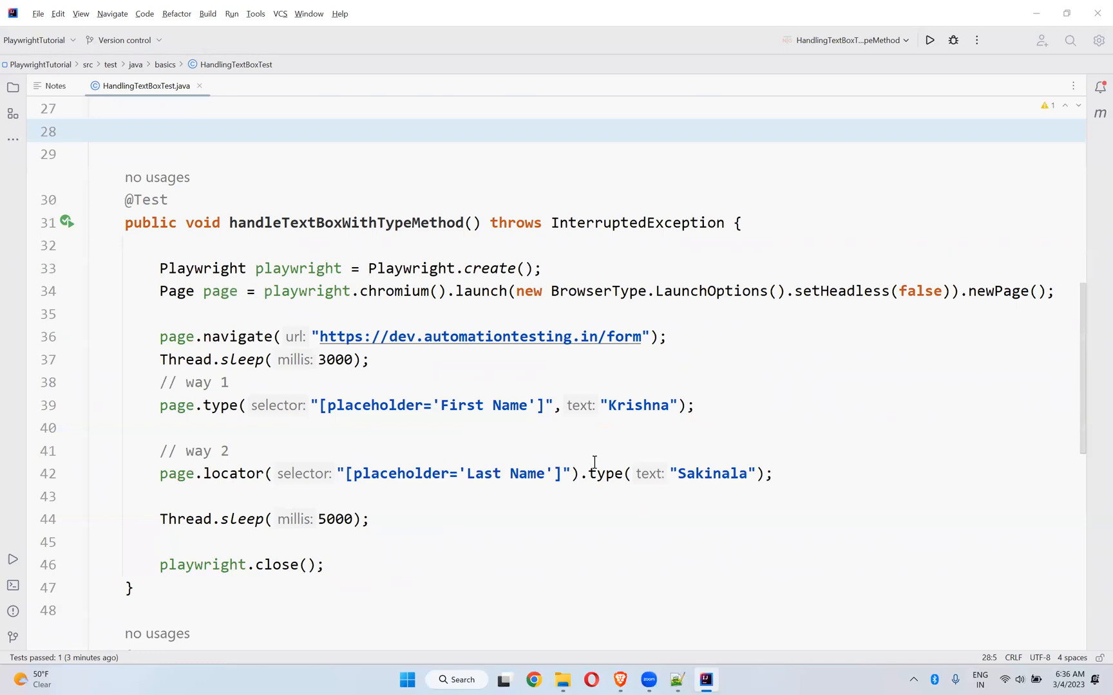
scroll(down, 3)
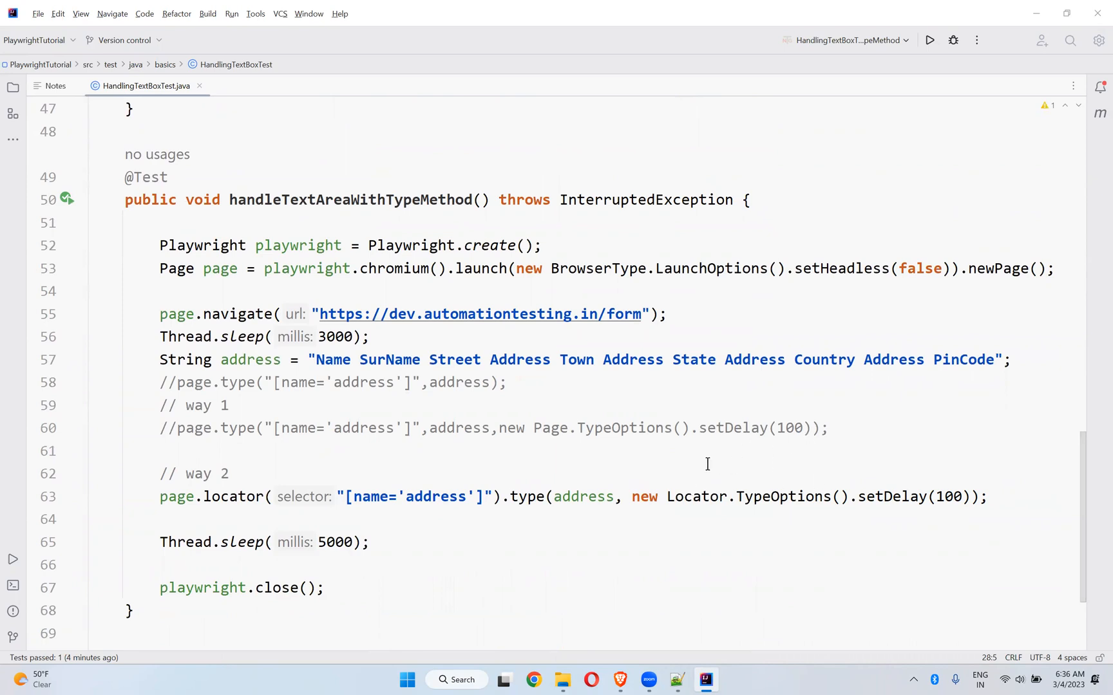
mouse_move(399, 205)
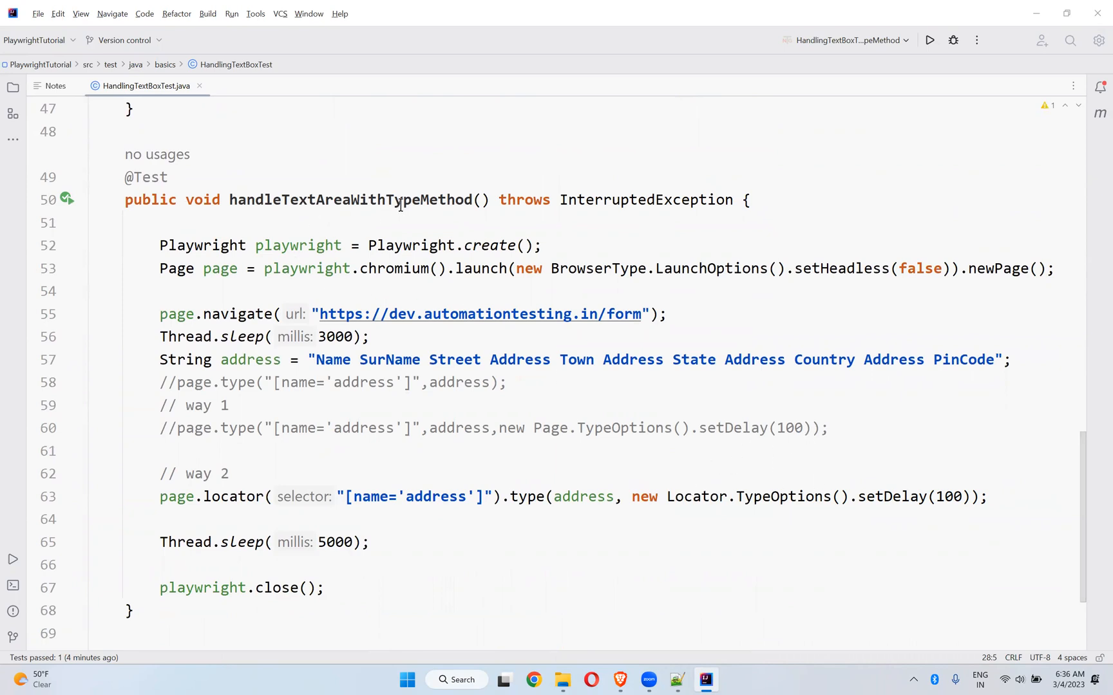
mouse_move(713, 506)
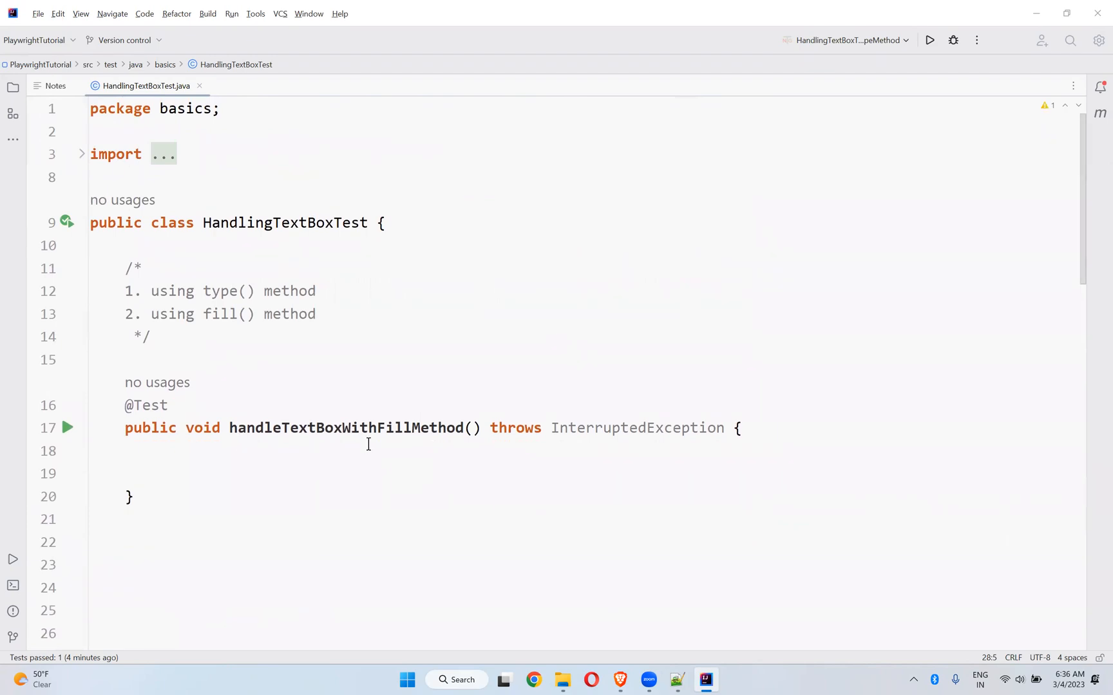
mouse_move(234, 320)
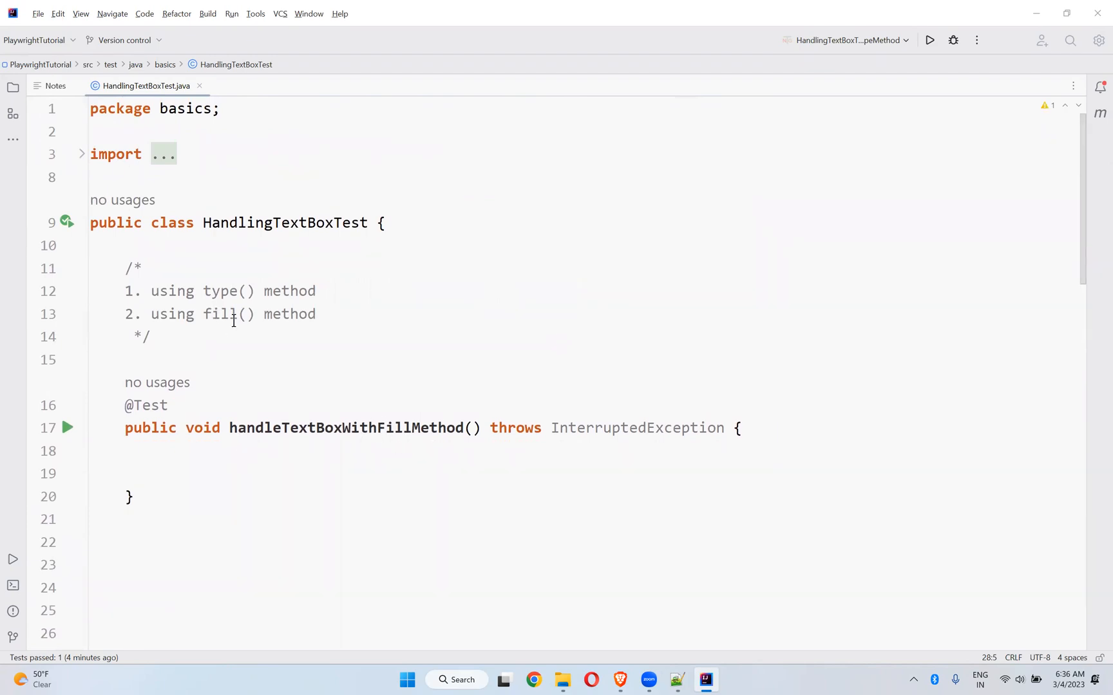
click(243, 451)
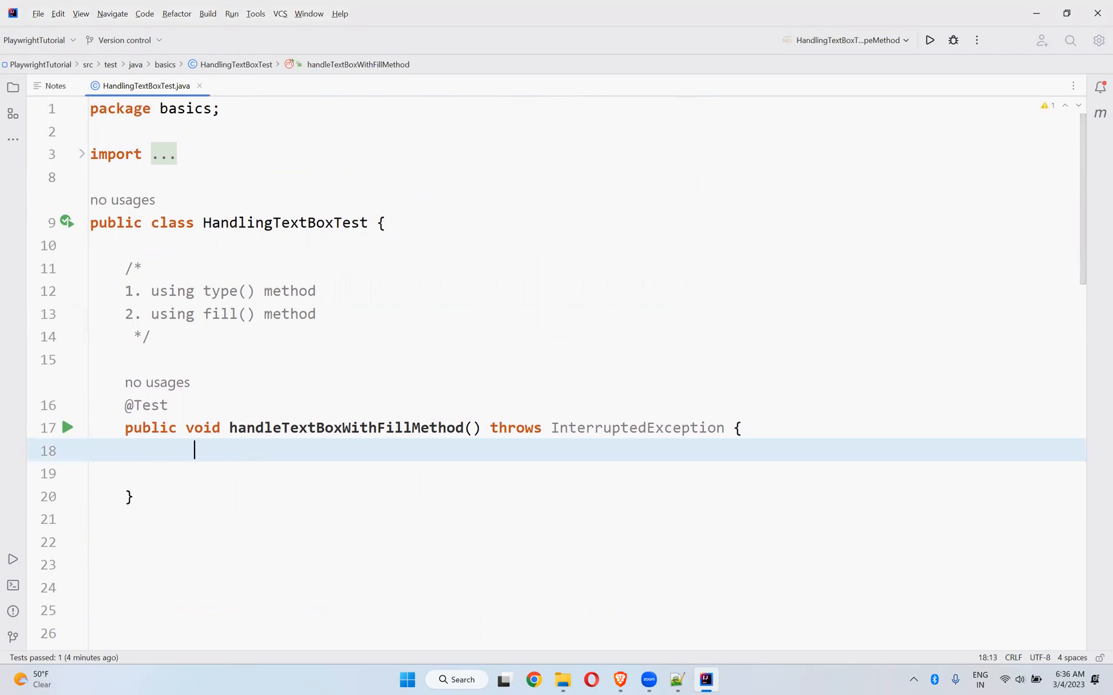
text(Playwright playwright = Playwright.create()
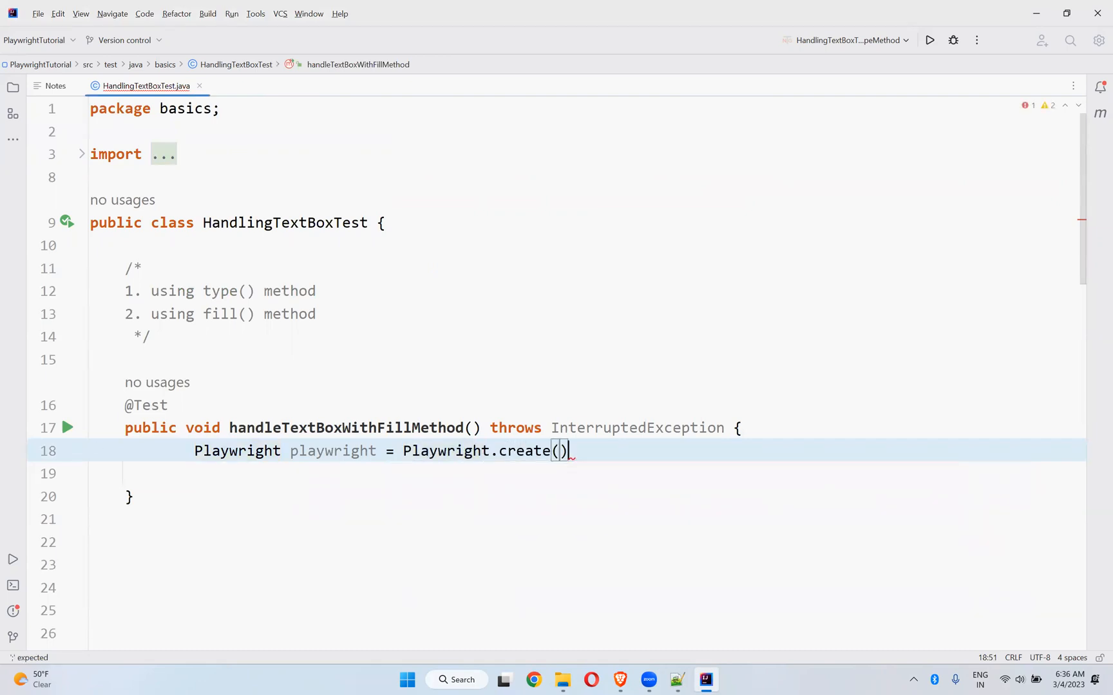
text(Page page)
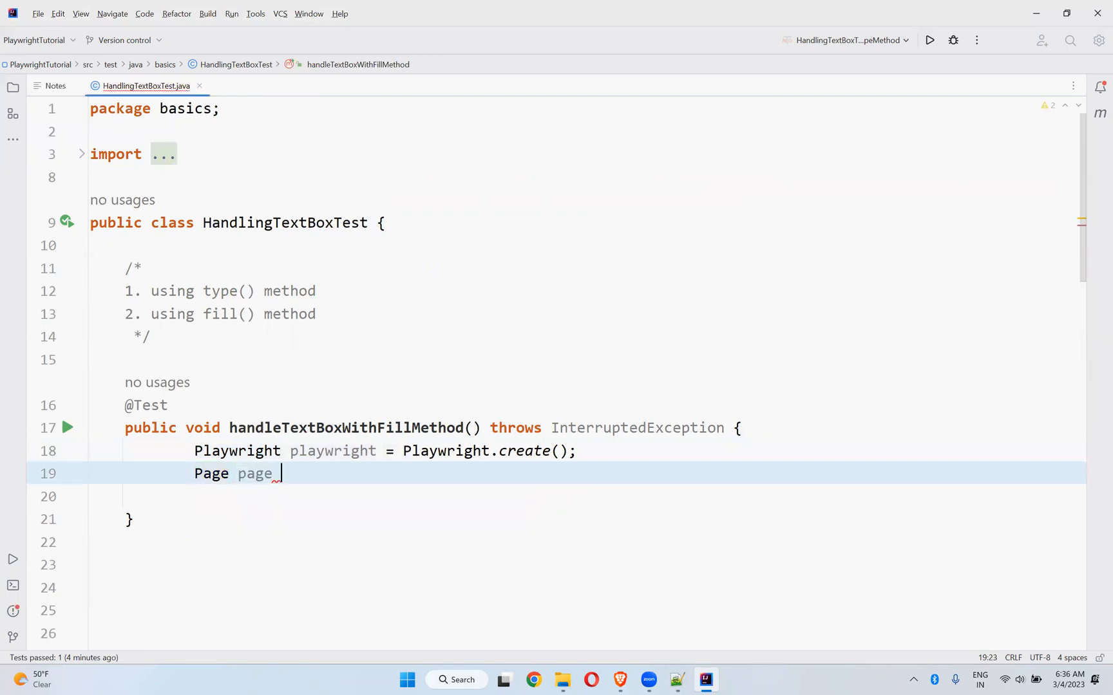
text(= pl)
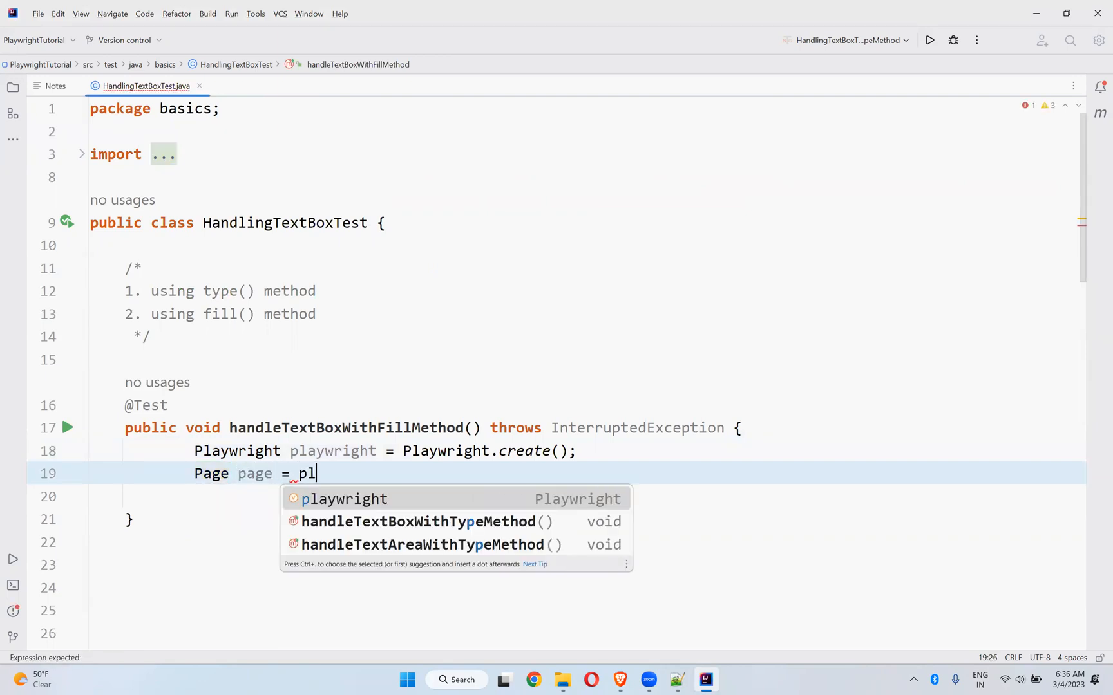
Step: Launch Chromium with new LaunchOptions().setHeadless(false) and get a new Page from it
text(playwright.chromium())
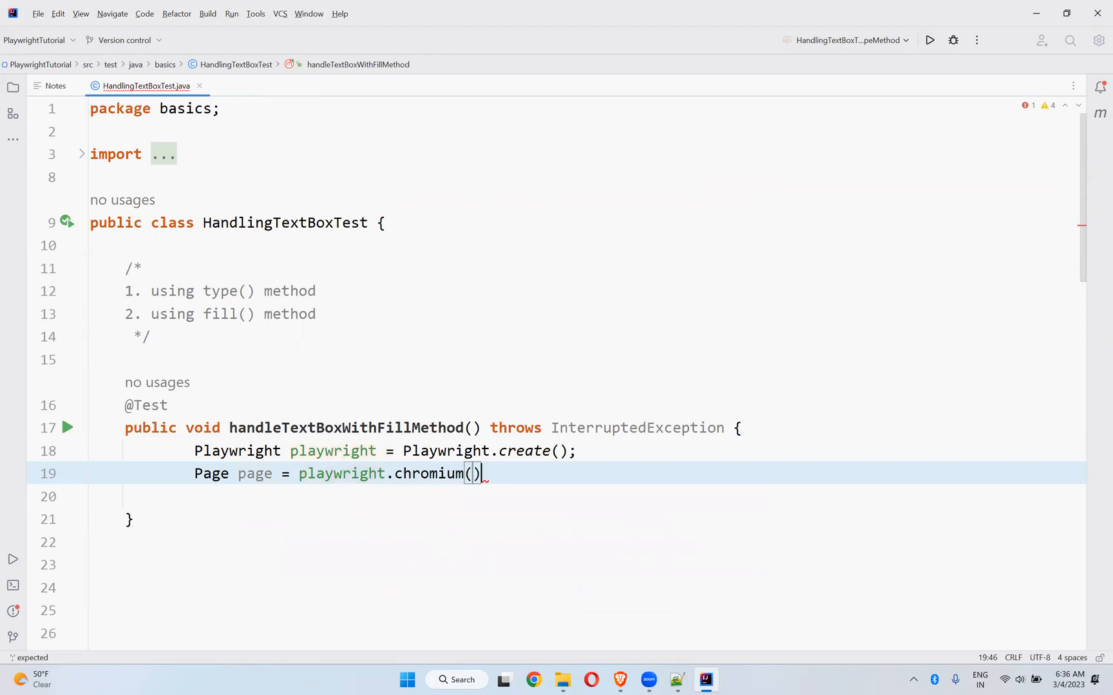
text(.launch()
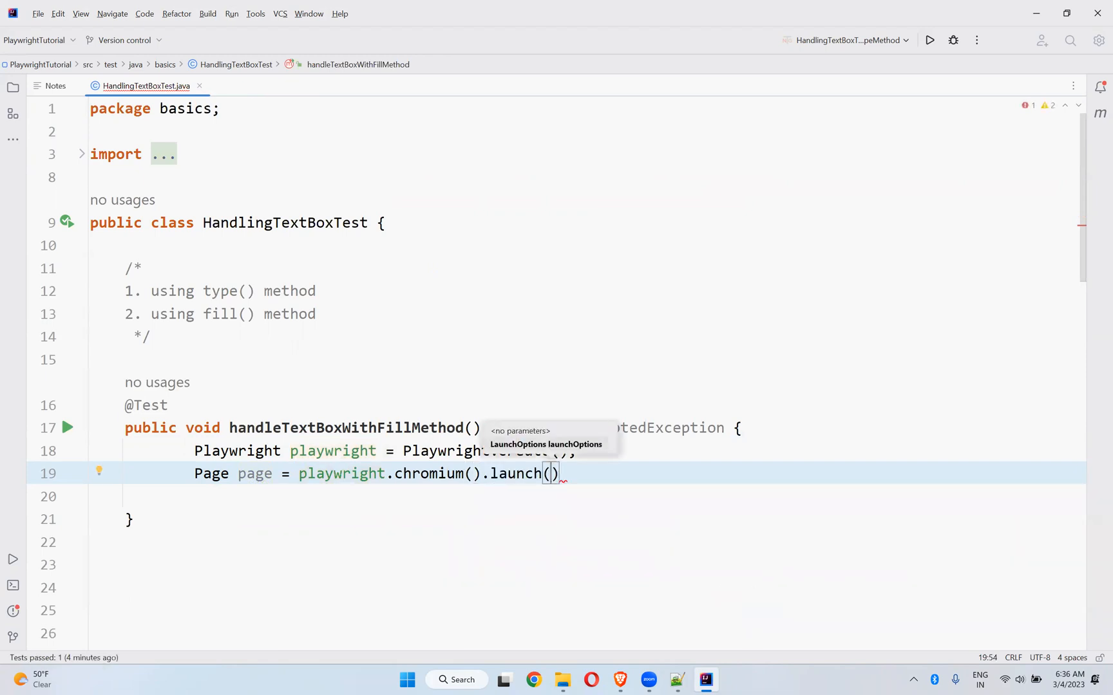
text(LaunchOptions()
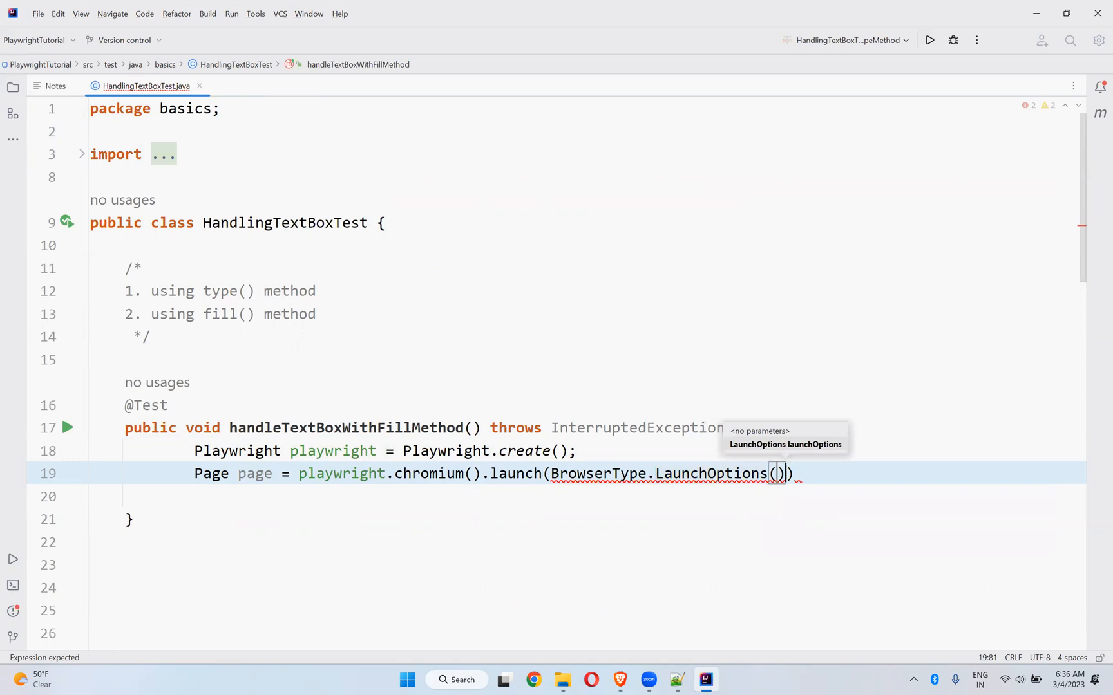
key(Backspace)
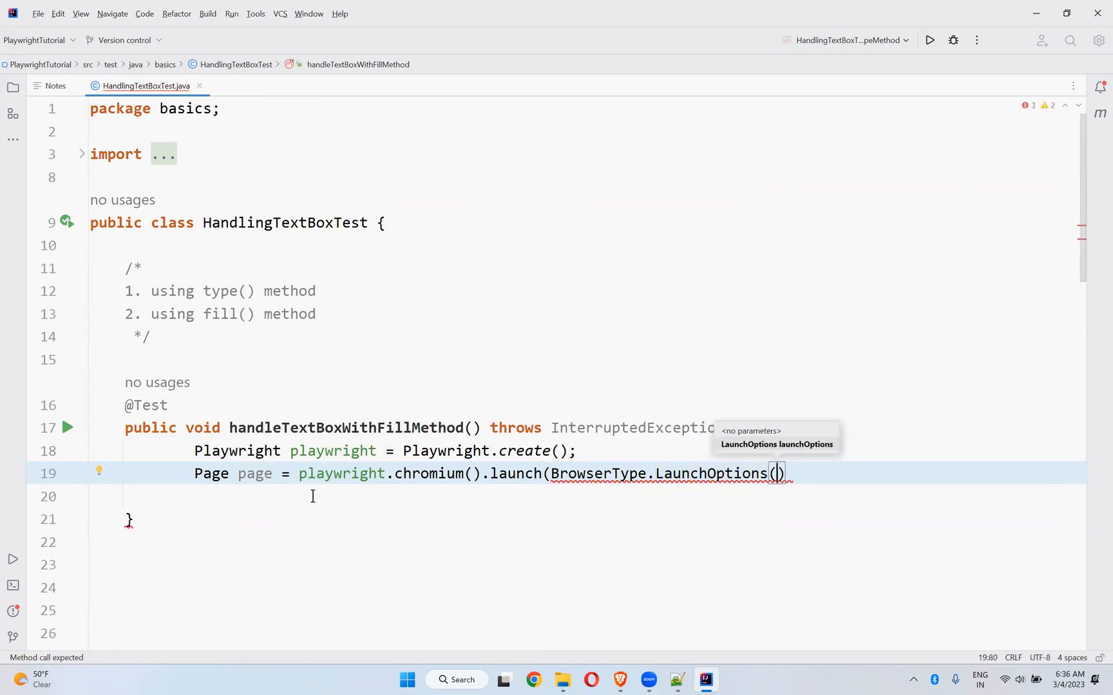
mouse_move(607, 521)
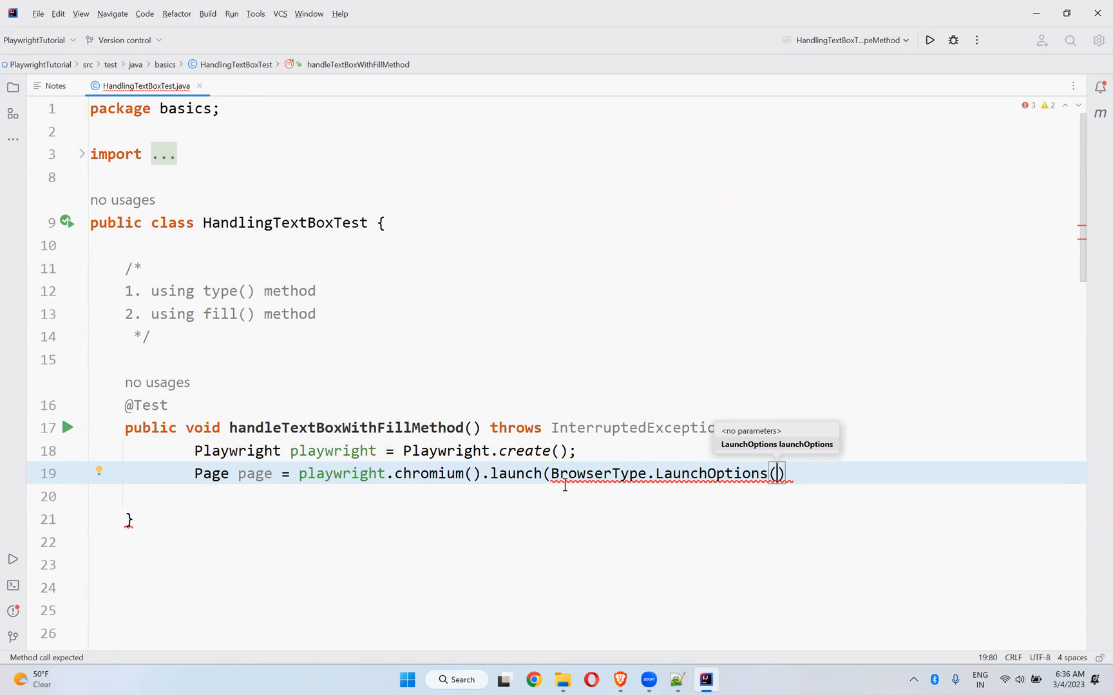
text(new)
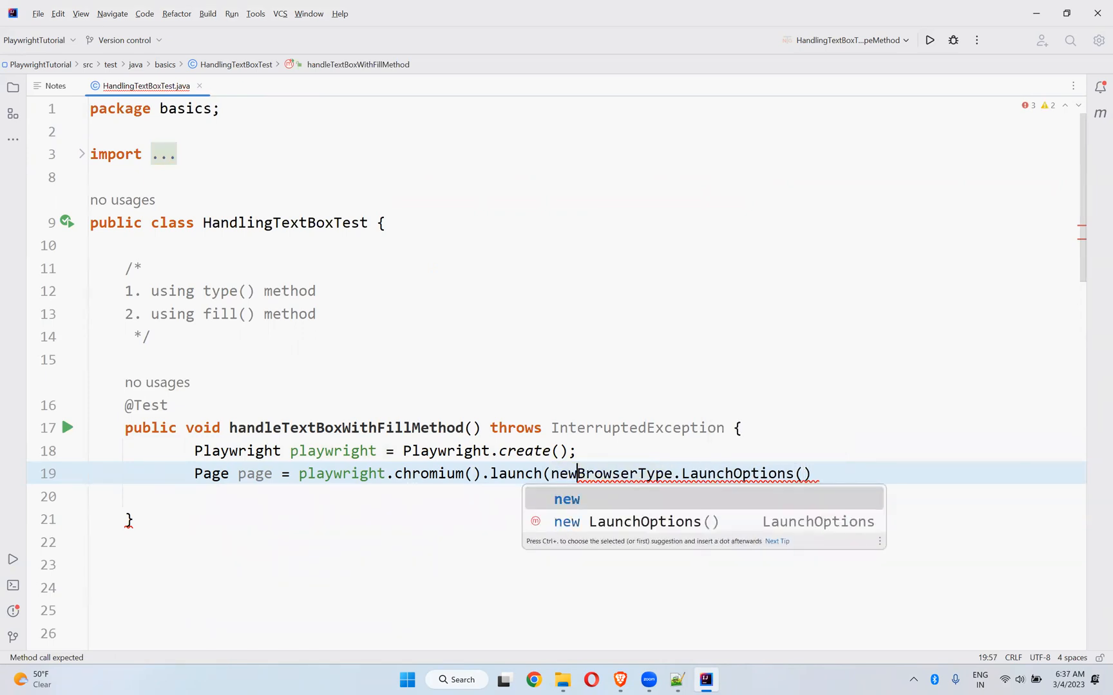
key(Space)
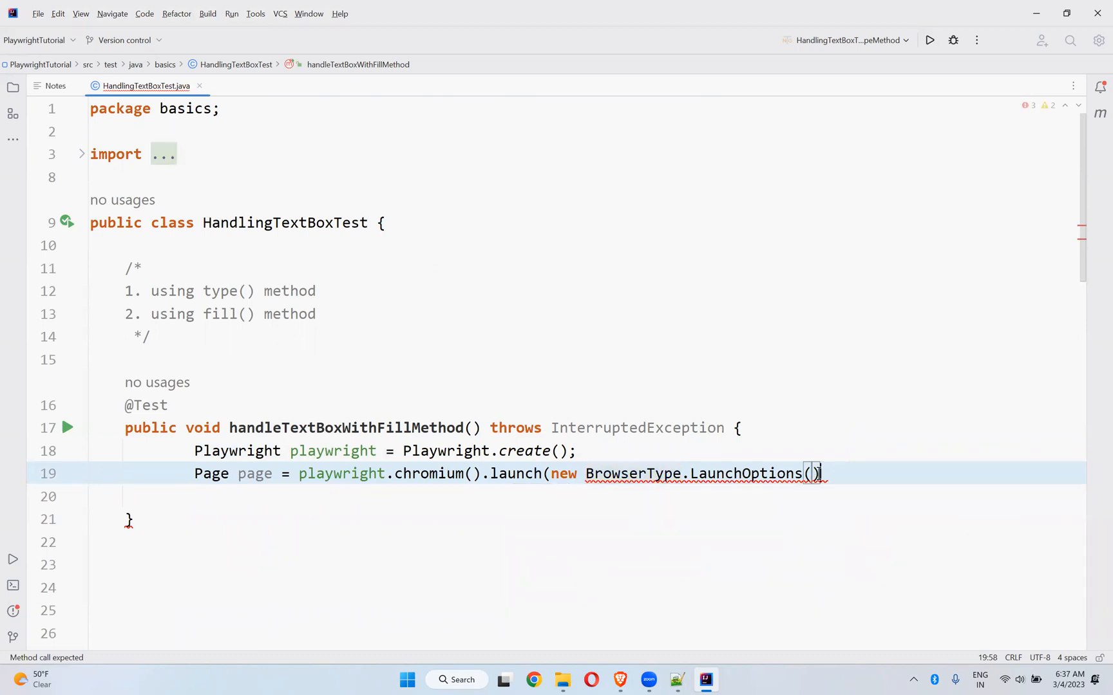
text(.s)
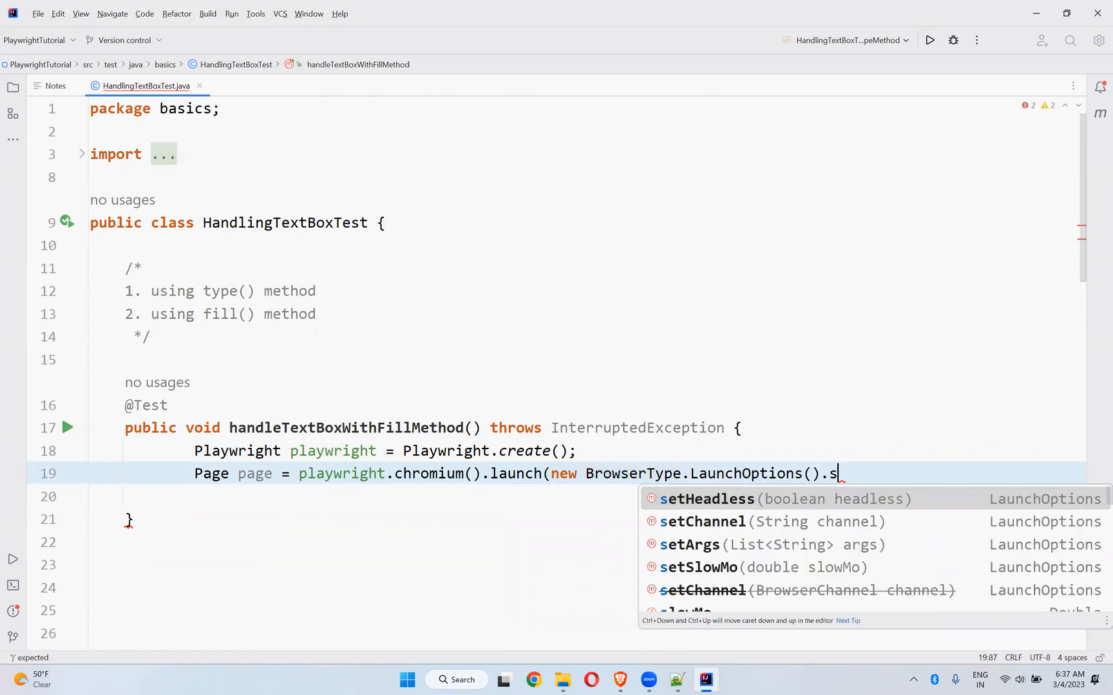
text(etHeadless(false))
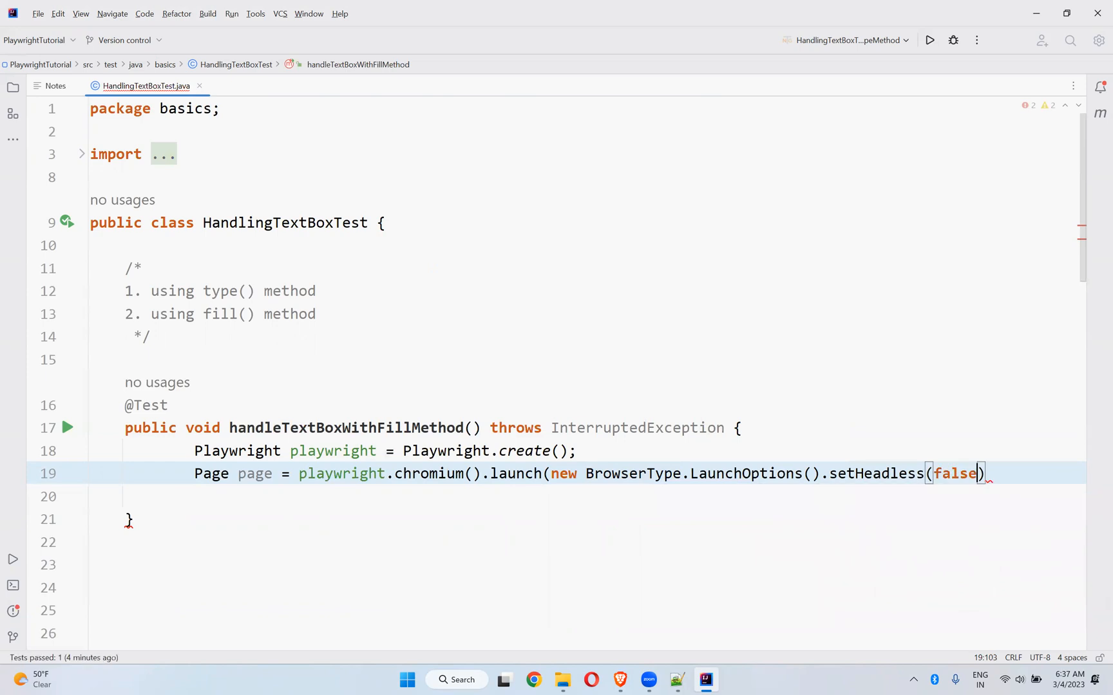
text())
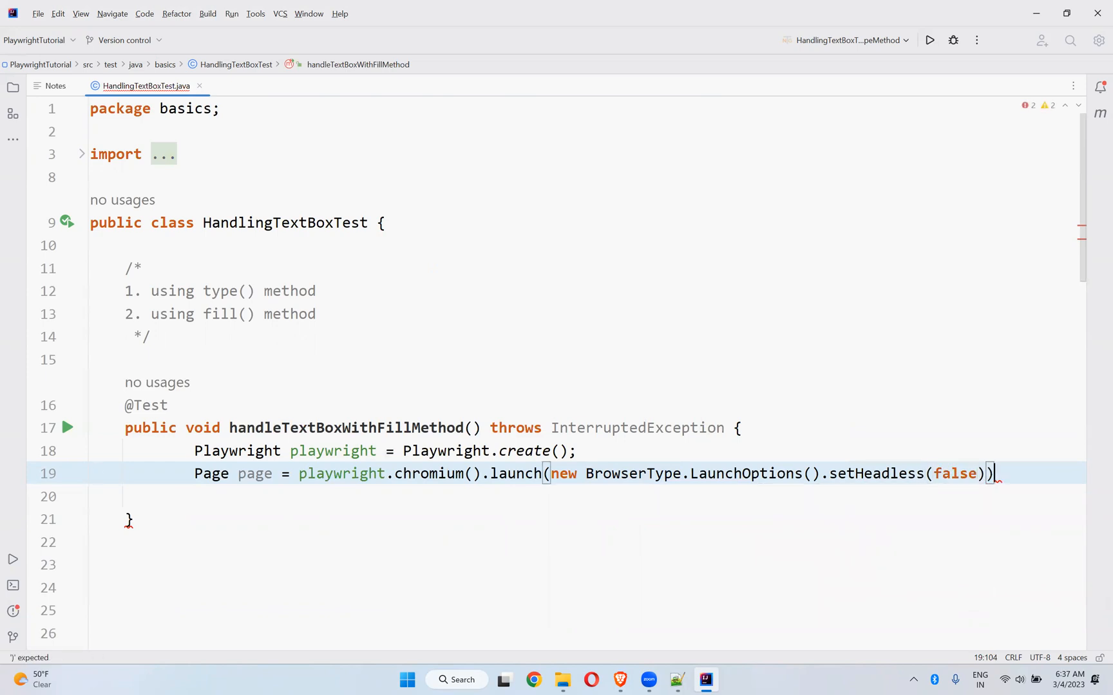
text(.newPage();)
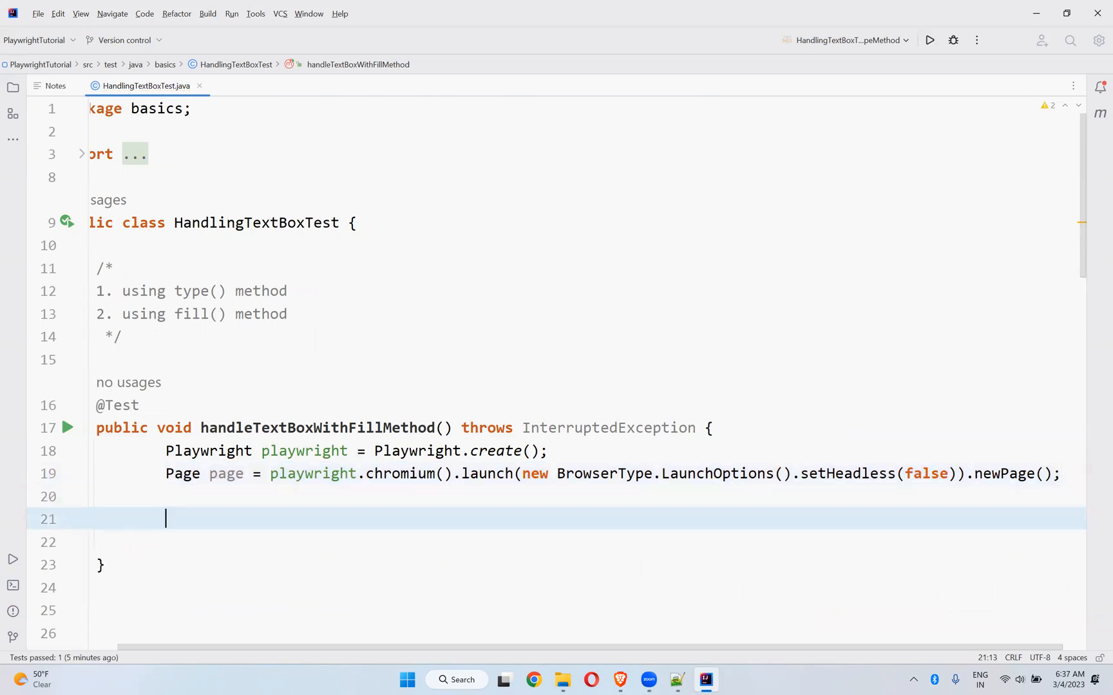
Step: Begin a page.navigate( call on the line below the Page declaration
text(page.navigate())
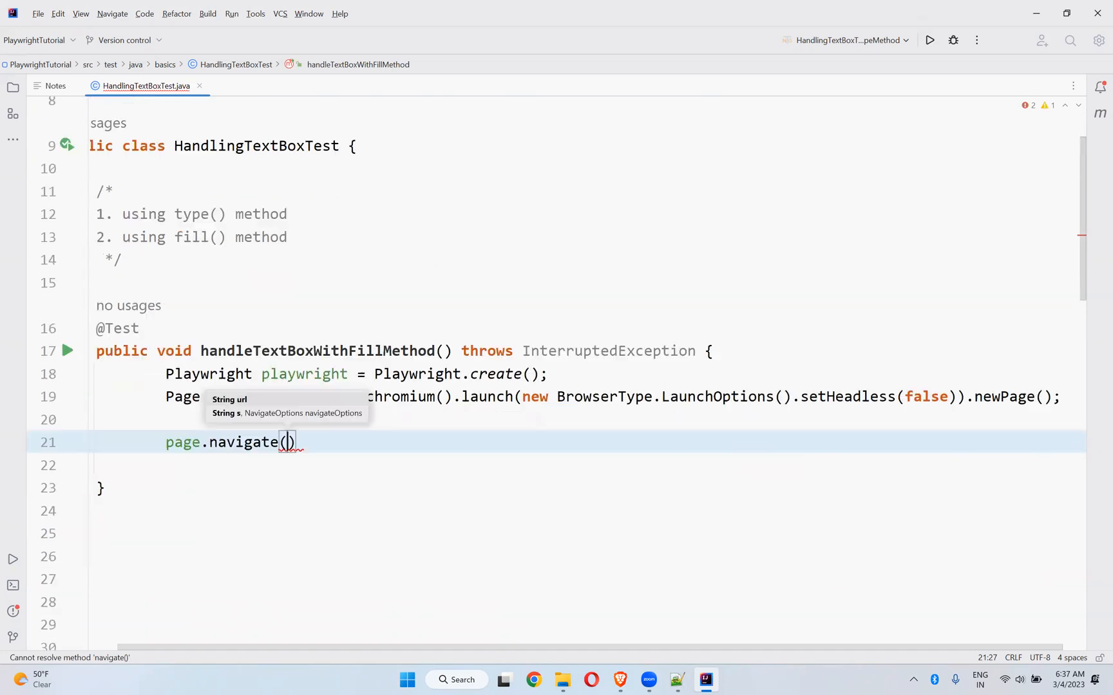
scroll(down, 3)
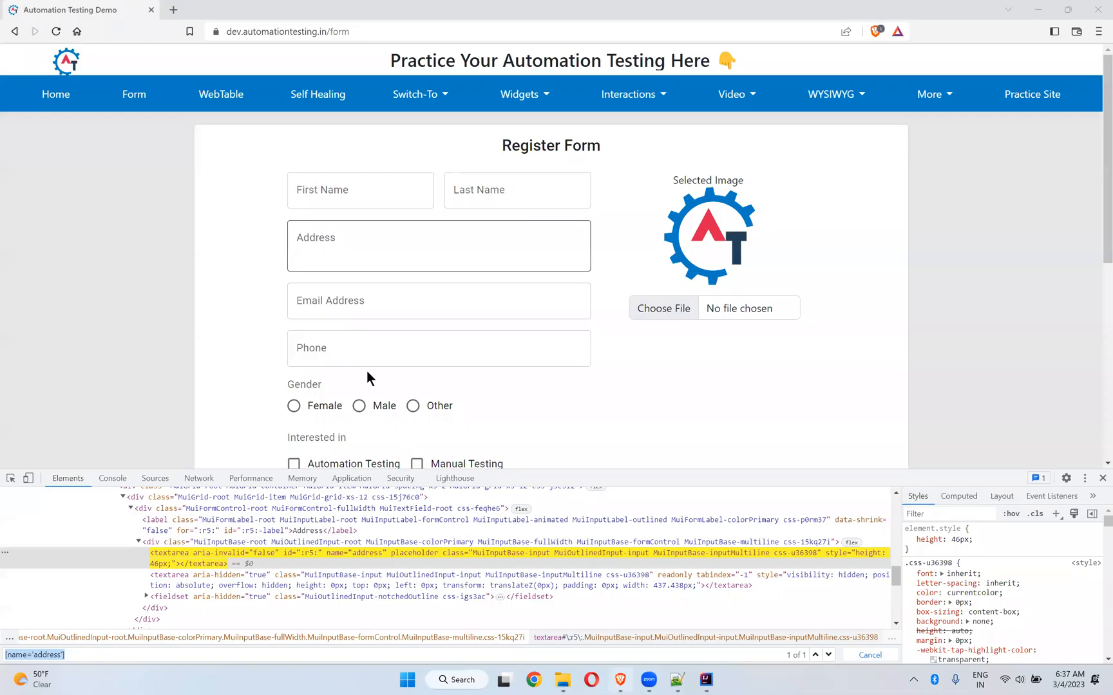
Step: Return from the Chrome address textarea inspection to the type-method test code
click(359, 190)
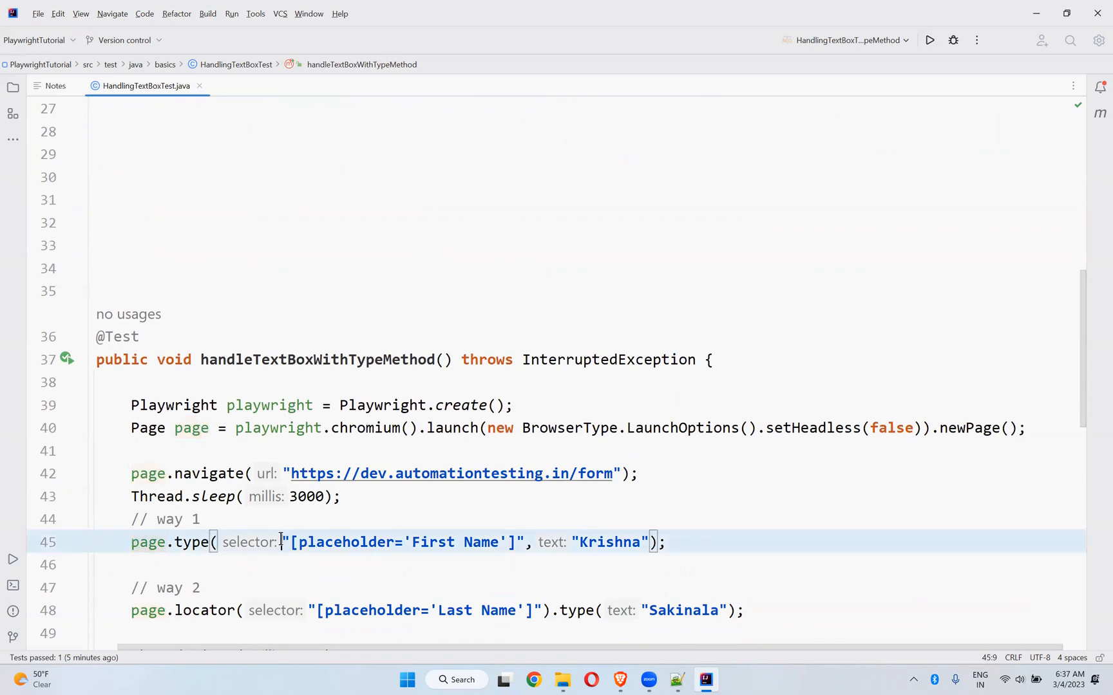
Step: Briefly bring up and dismiss Find in Files while aligning the navigate and sleep lines
double_click(402, 542)
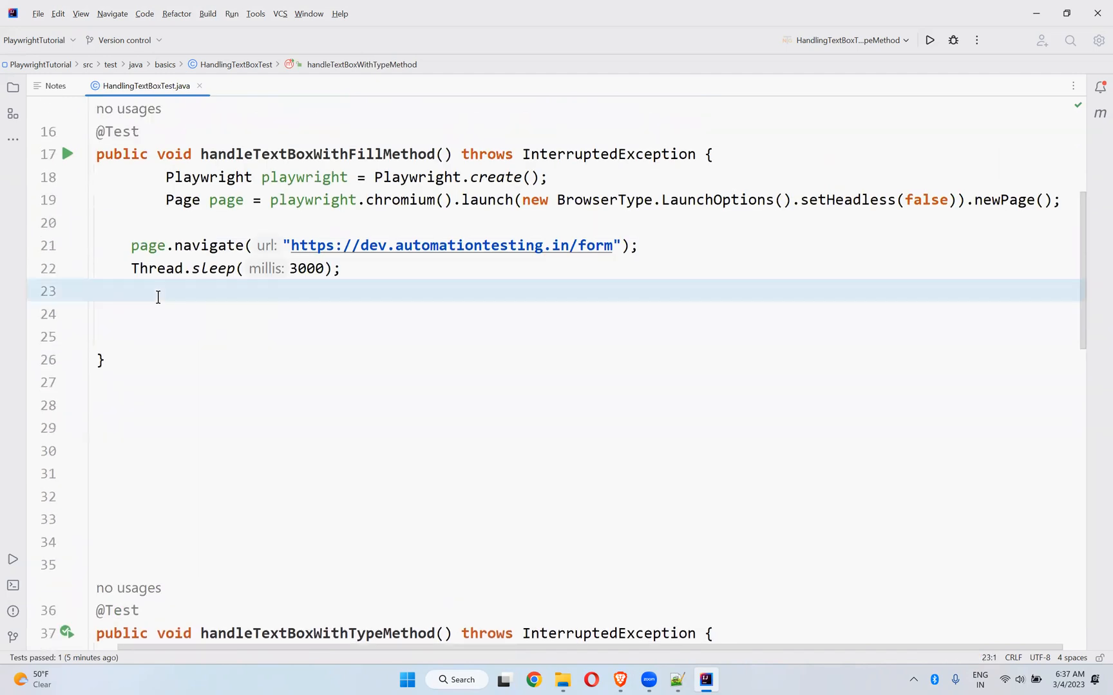
key(ctrl+shift+f)
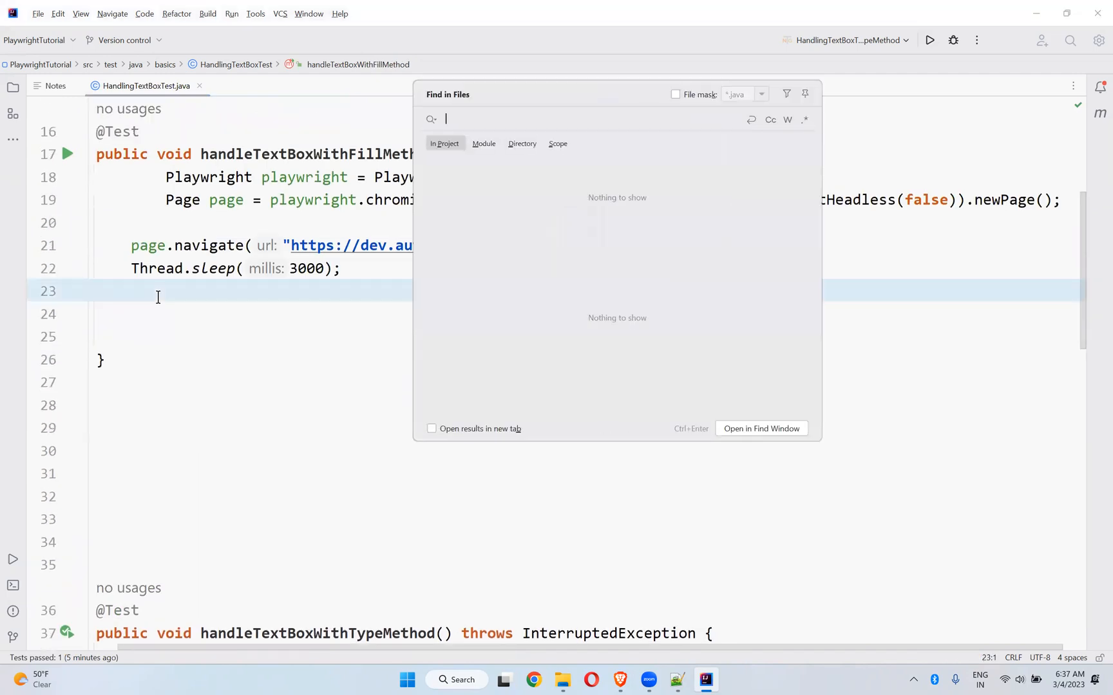
key(Escape)
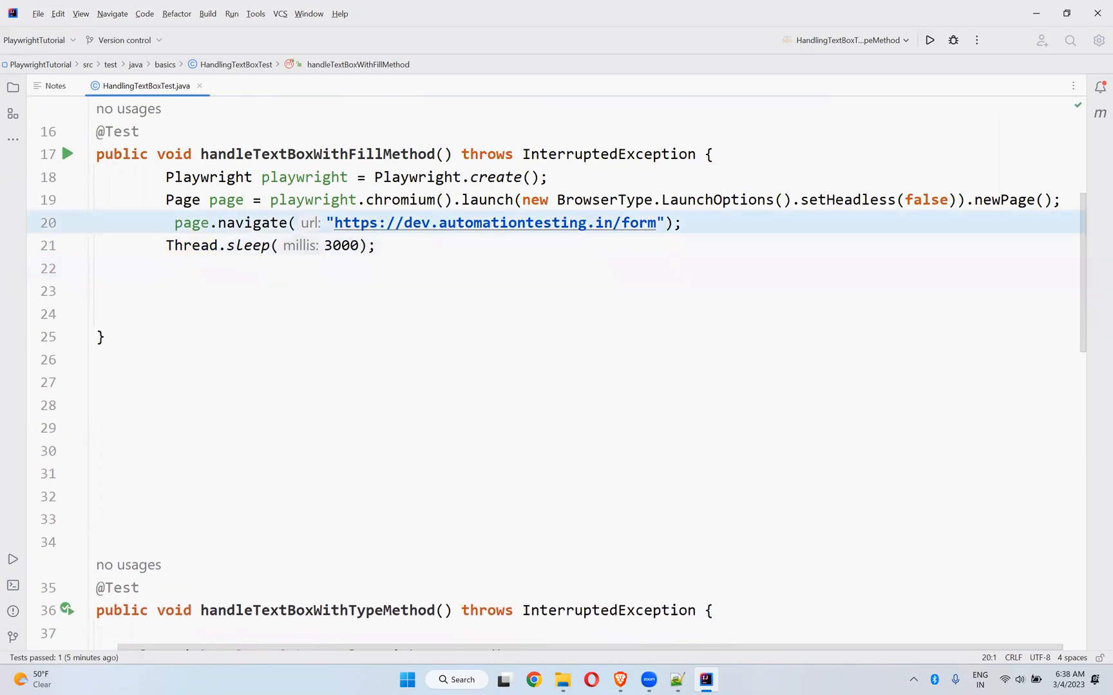
mouse_move(951, 232)
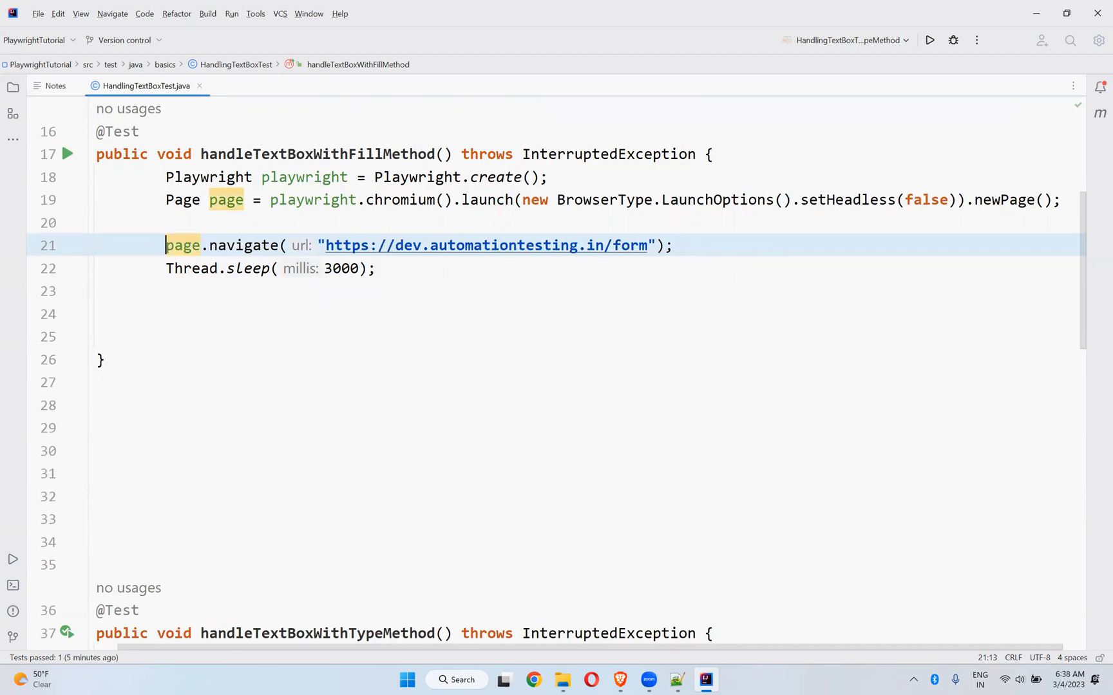
Step: Add page.fill("[placeholder='First Name']", "Krishna") followed by Thread.sleep(5000)
click(380, 268)
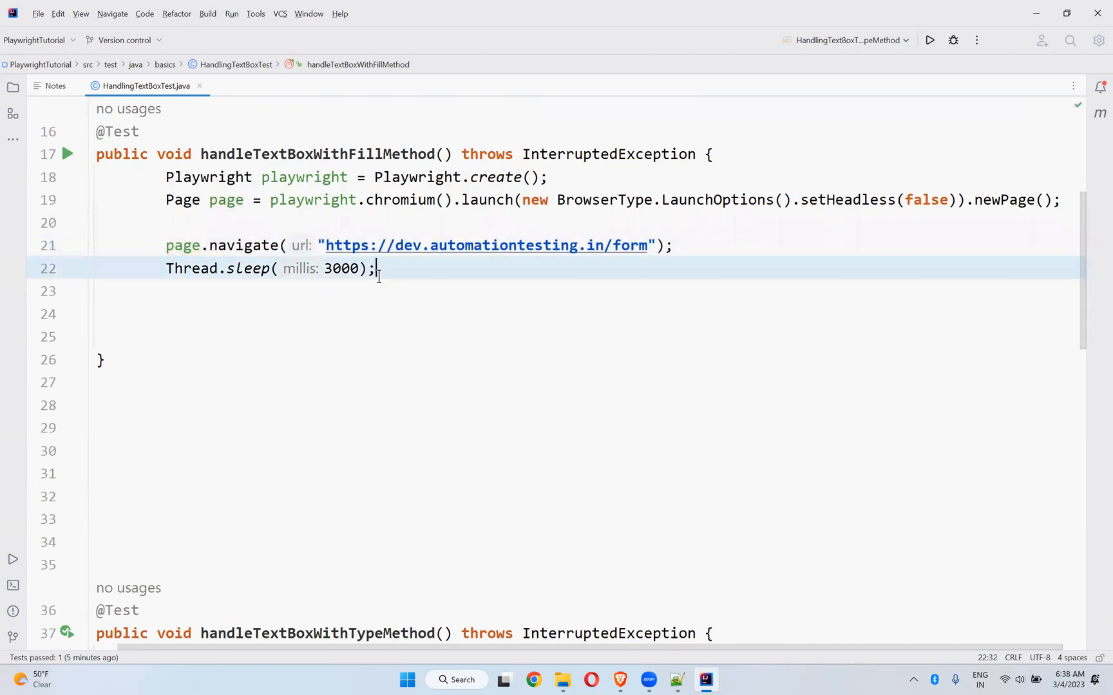
text(page.fill("");)
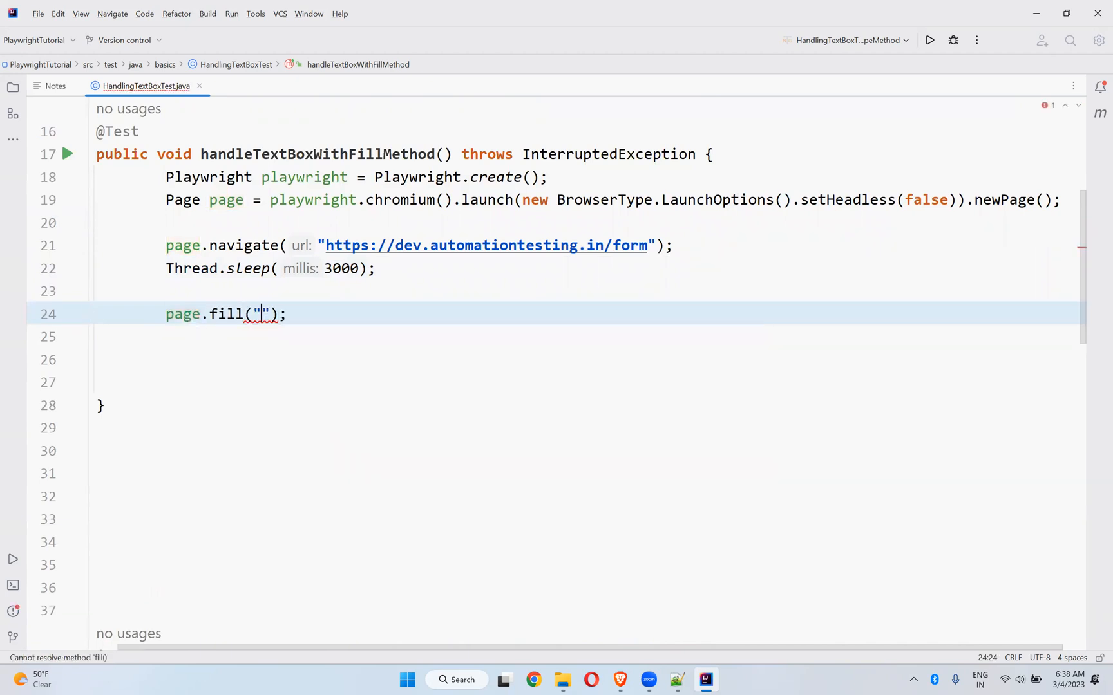
text(\"[placeholder='First Name']\")
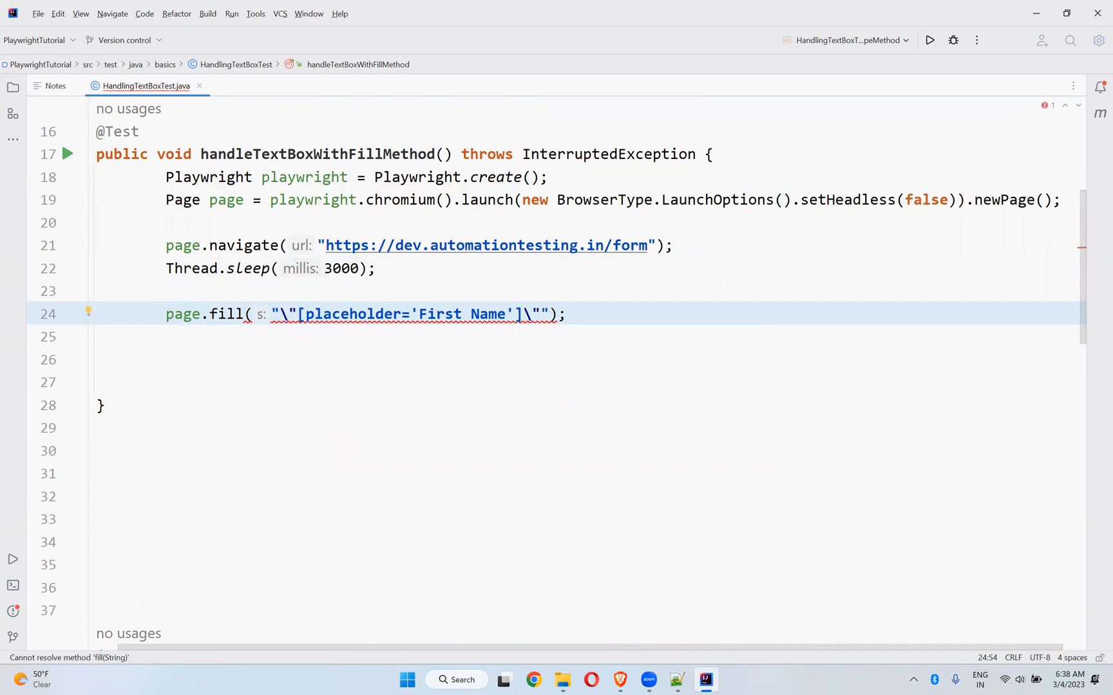
key(Backspace)
text(, )
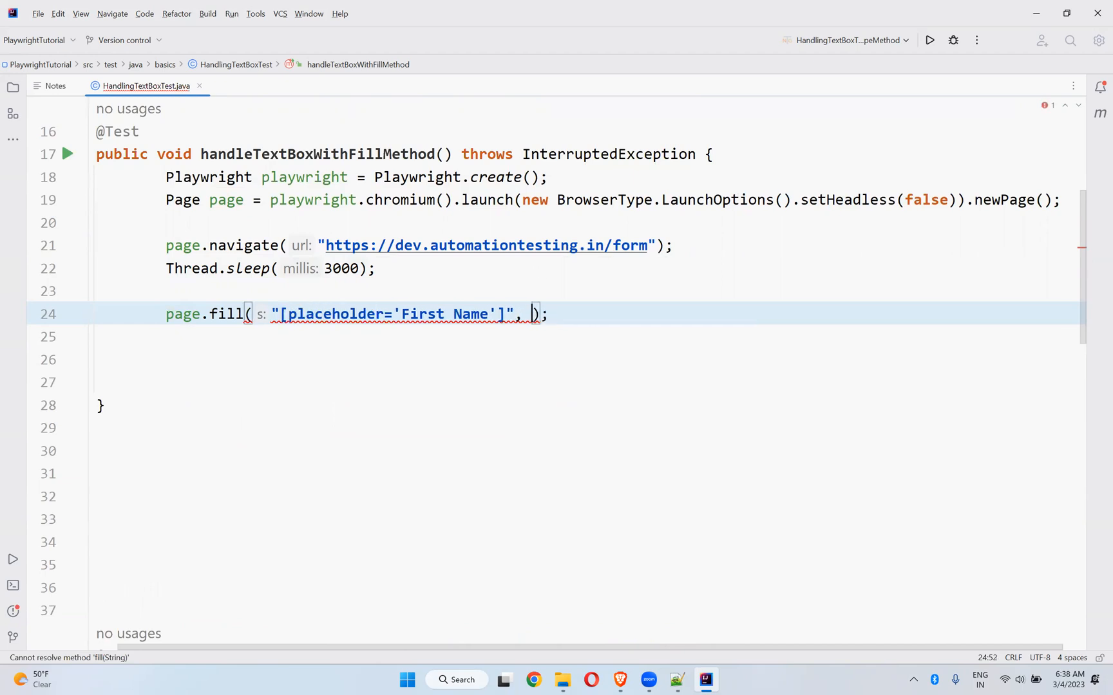
text("Krish")
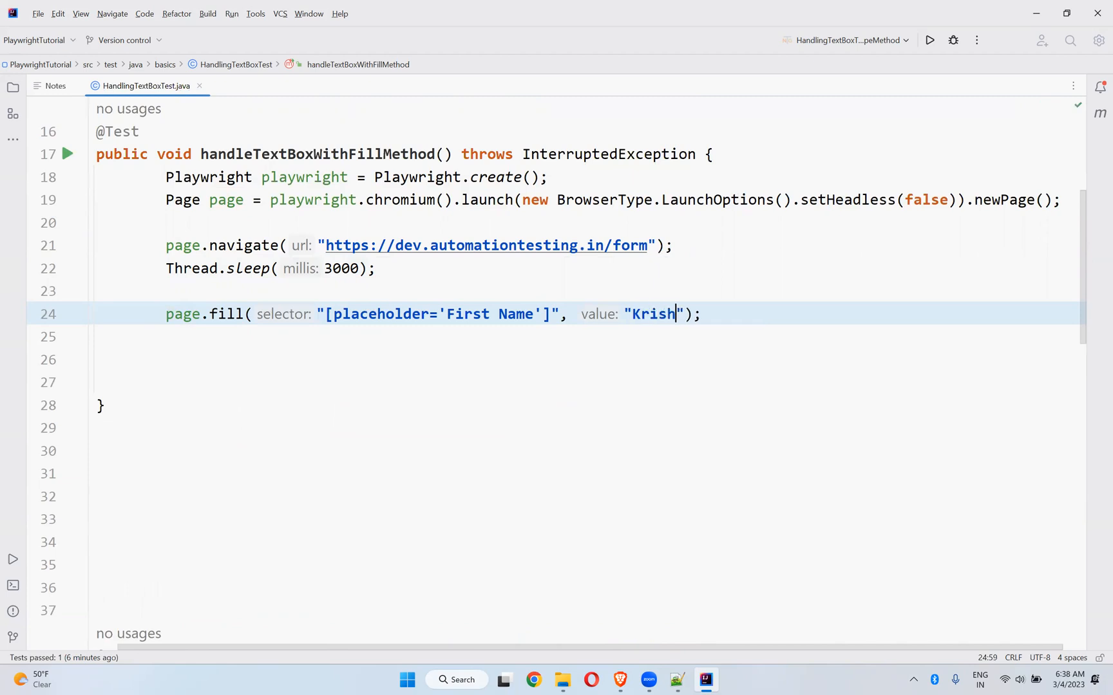
text(na)
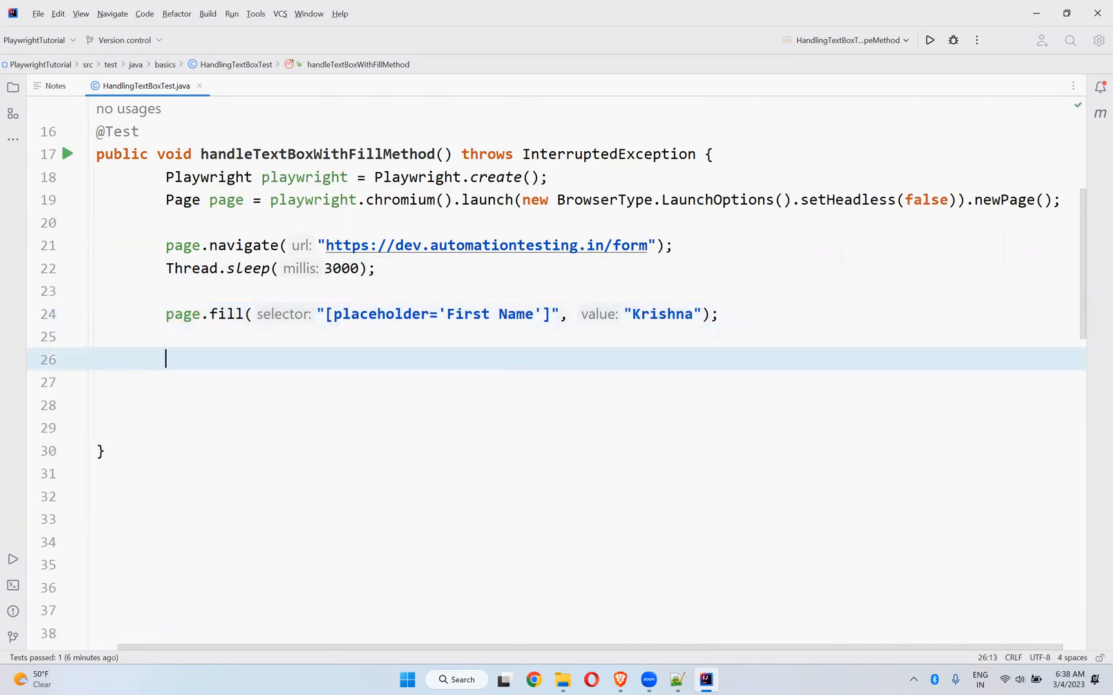
text(th)
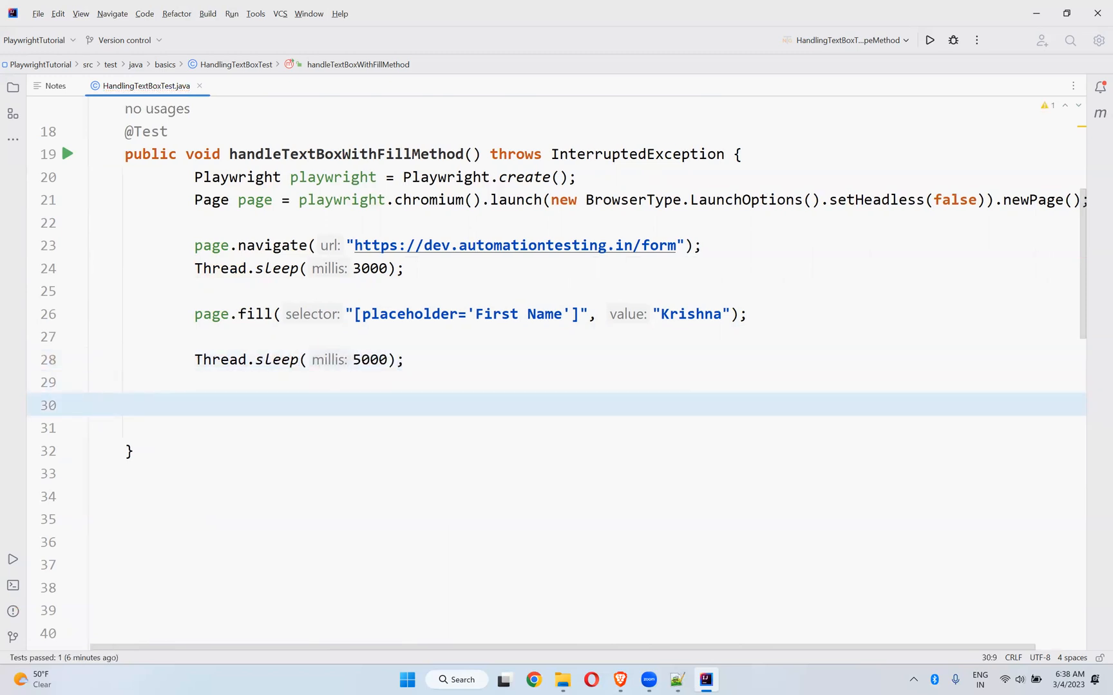
Step: End the test with playwright.close() and fix indentation of the creation and sleep lines
text(playwright.close();)
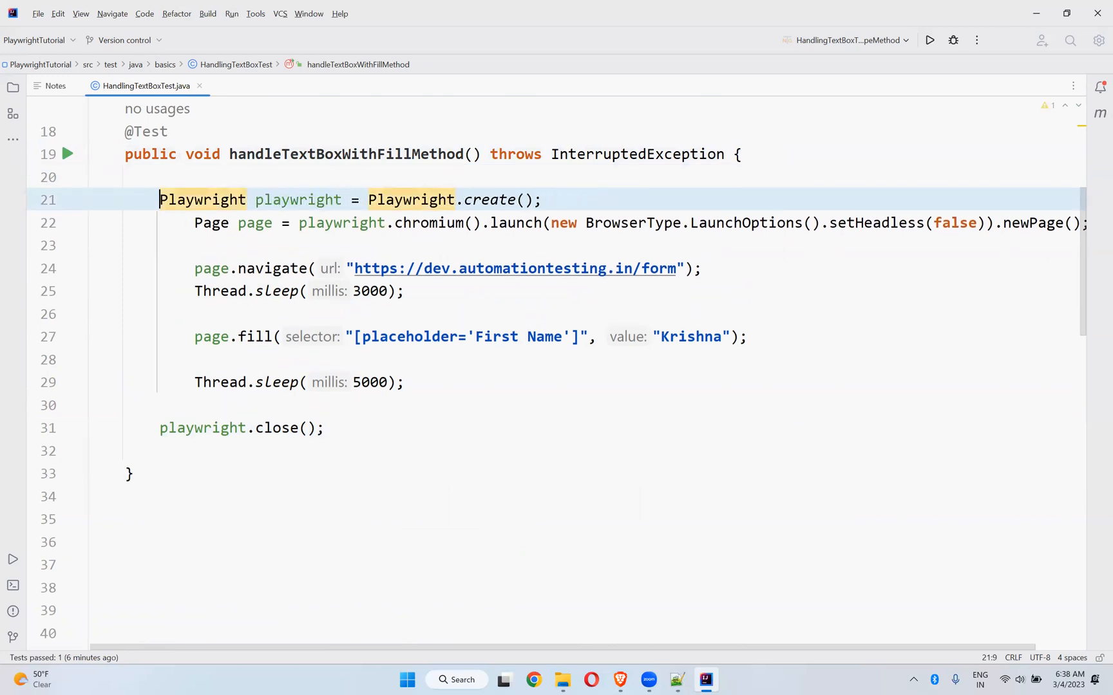
click(178, 223)
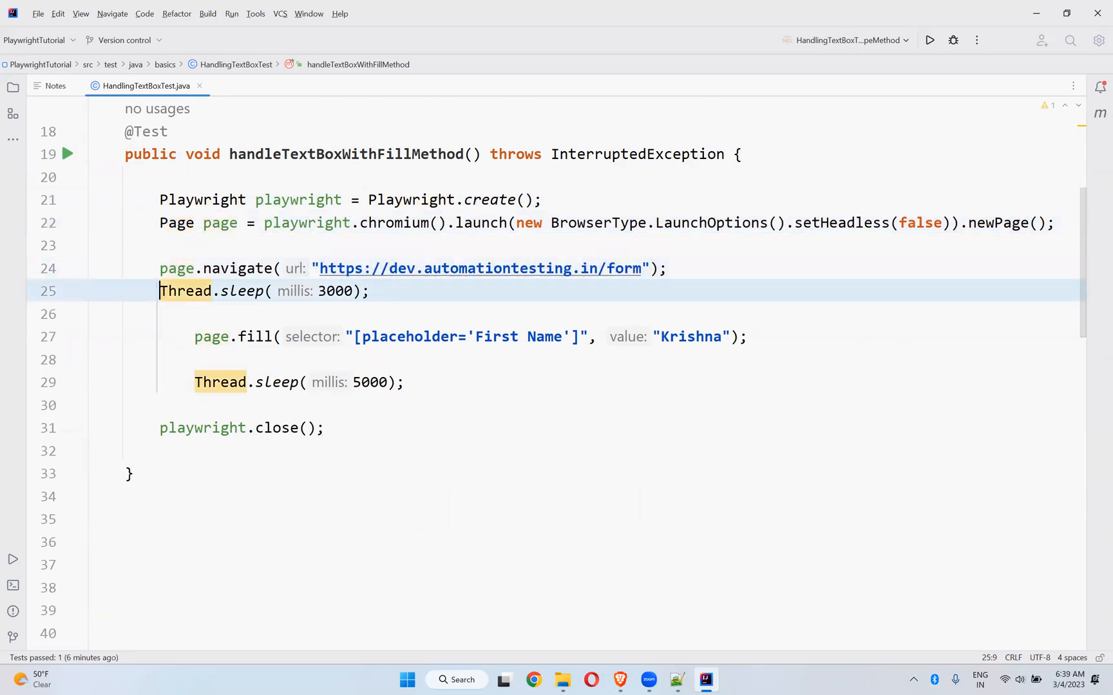
click(184, 336)
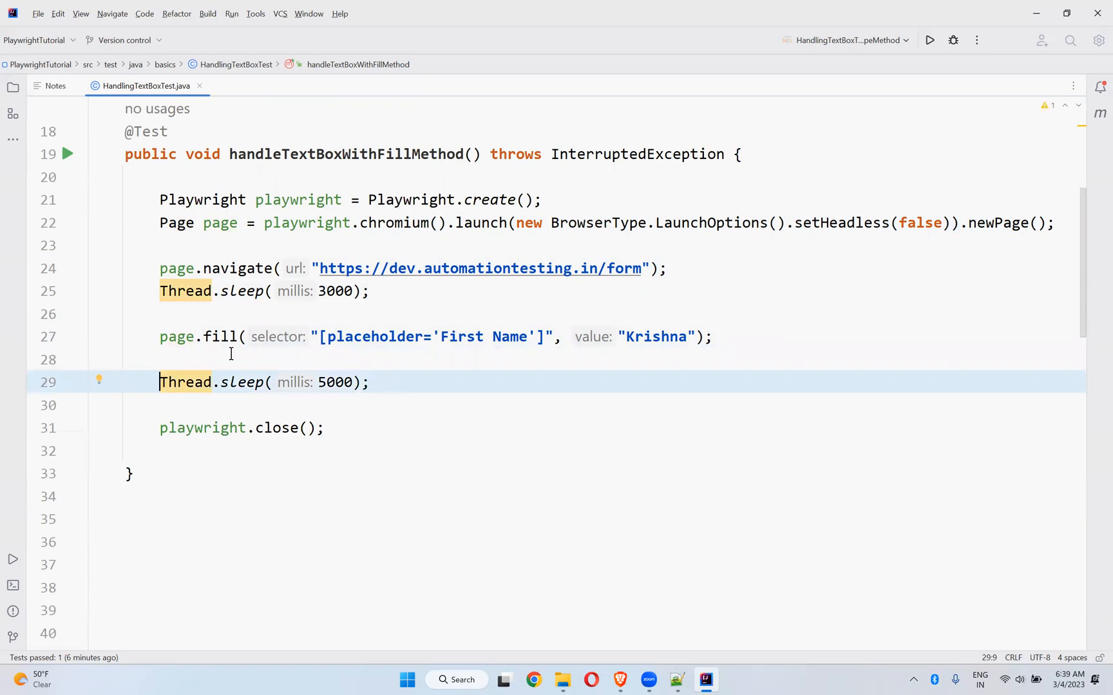
mouse_move(277, 348)
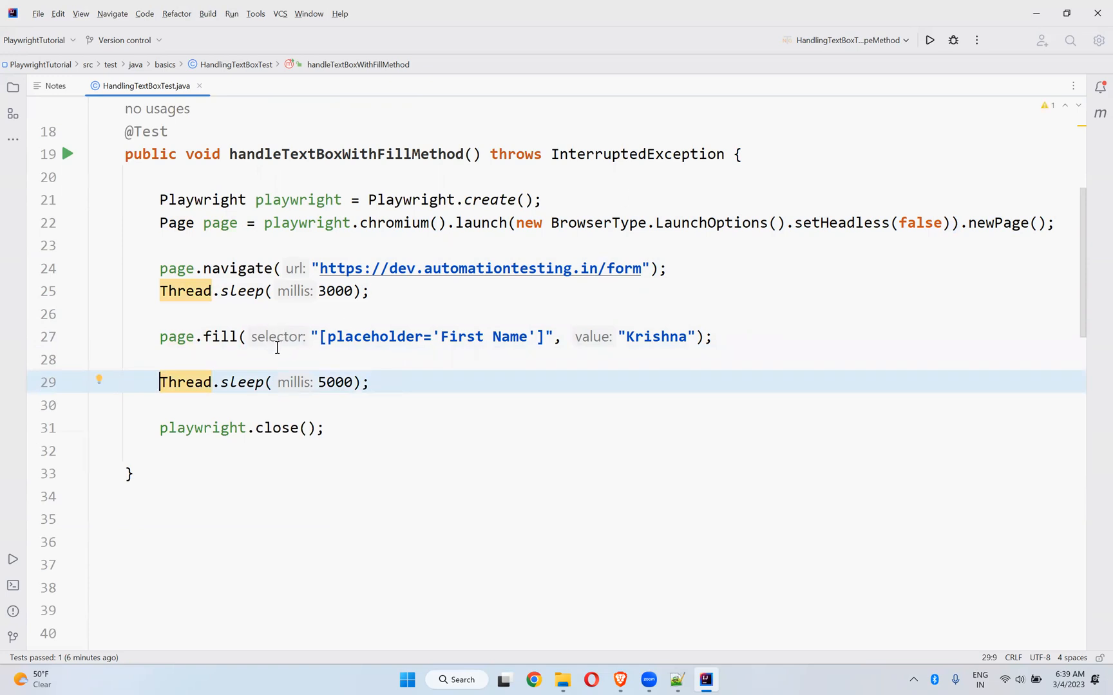
mouse_move(588, 354)
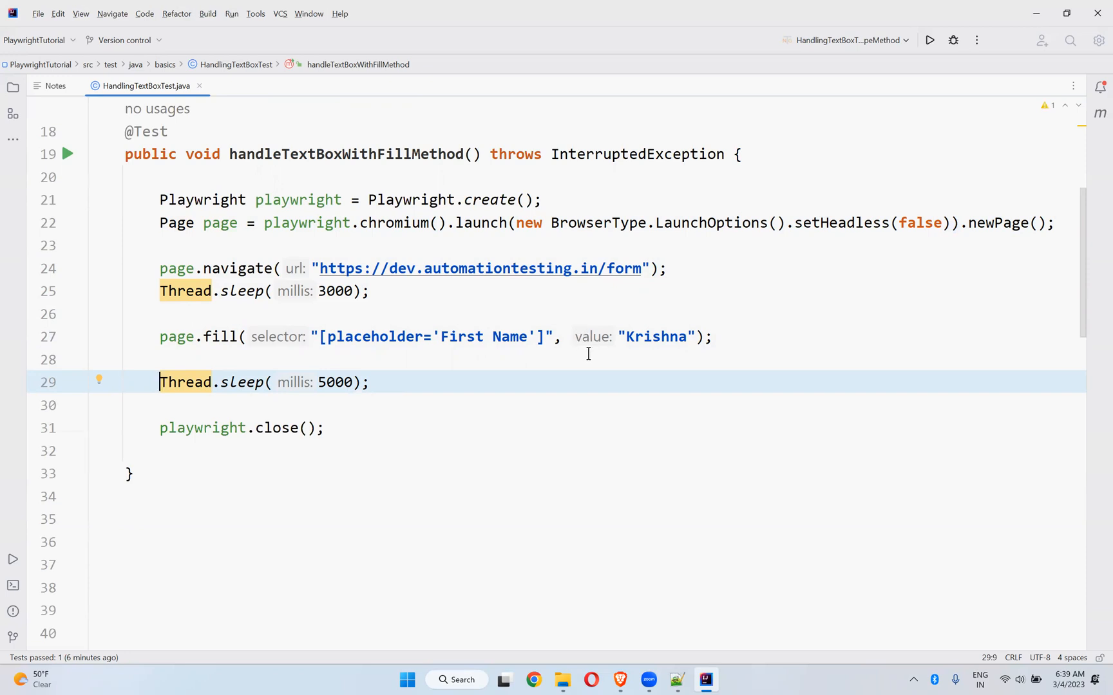
mouse_move(442, 353)
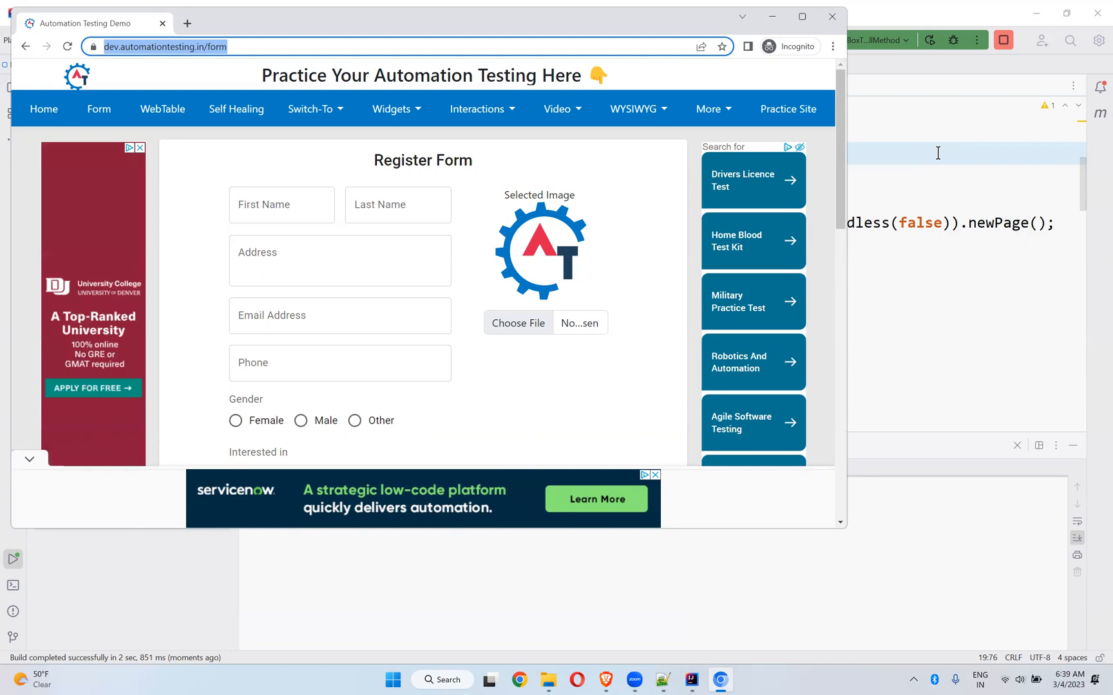
Step: Run handleTextBoxWithFillMethod so Chrome opens the form and Krishna is filled in
text(Krishna)
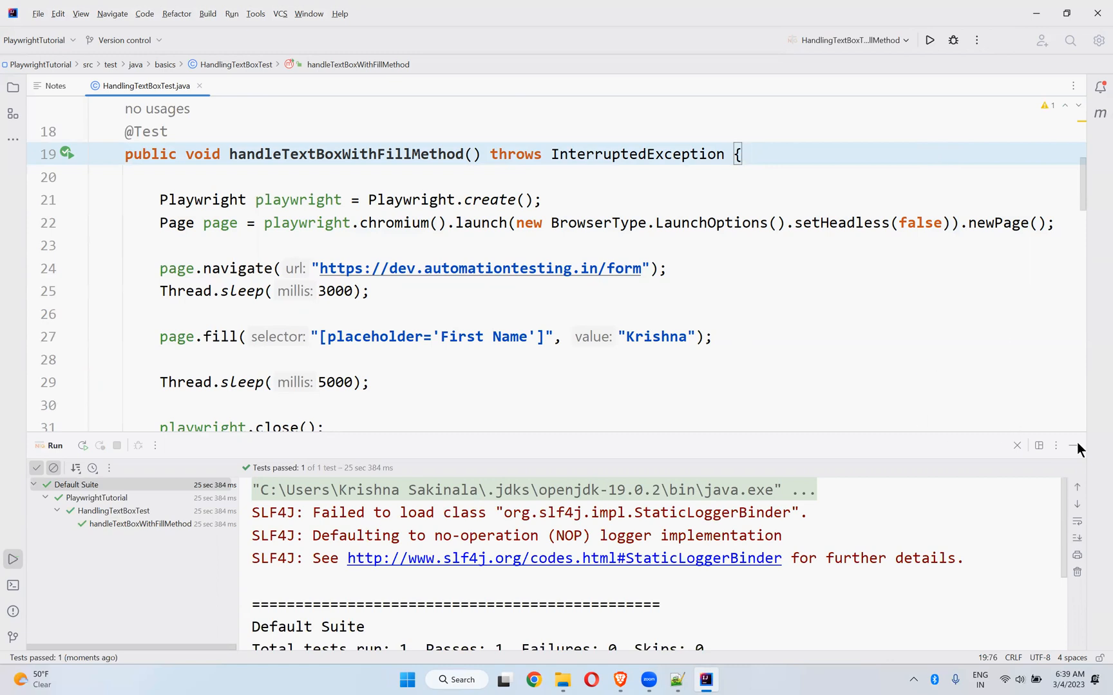
Step: Hide the run output and label the first fill as // way 1 with a // way 2 comment below
click(1074, 445)
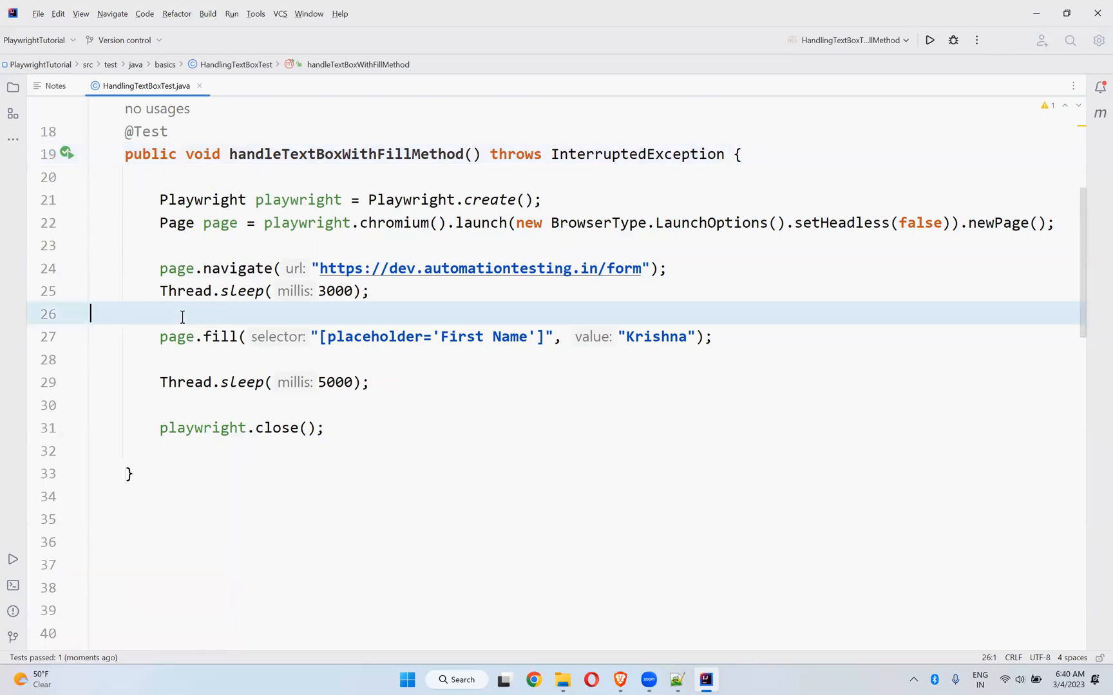
text(// w)
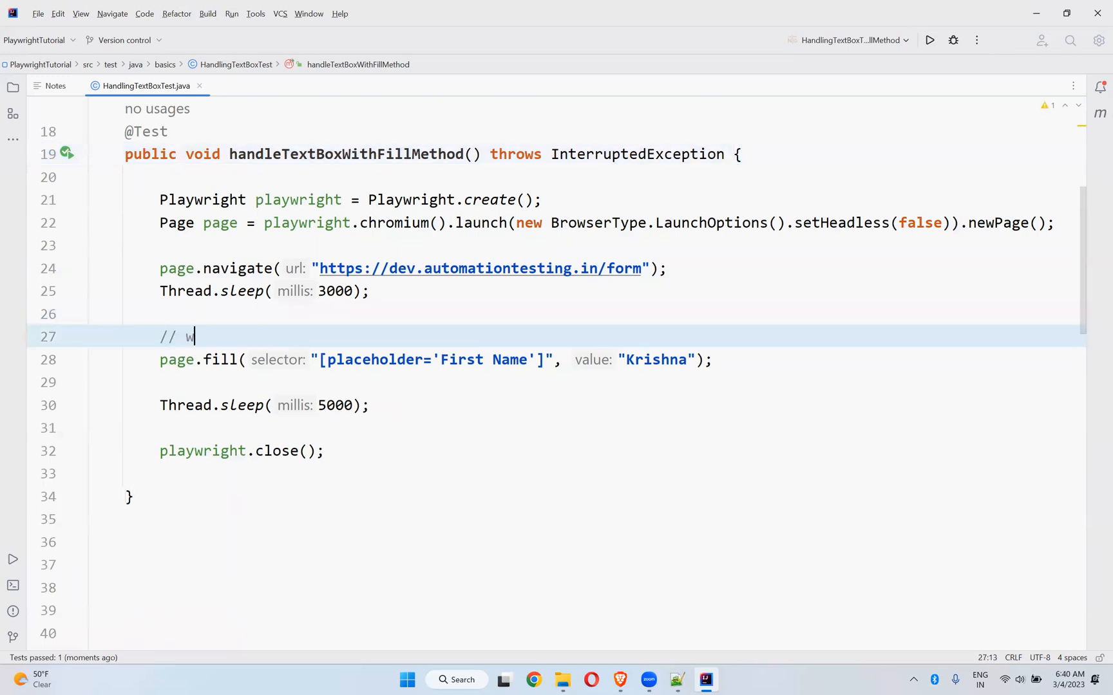
text(ay 1)
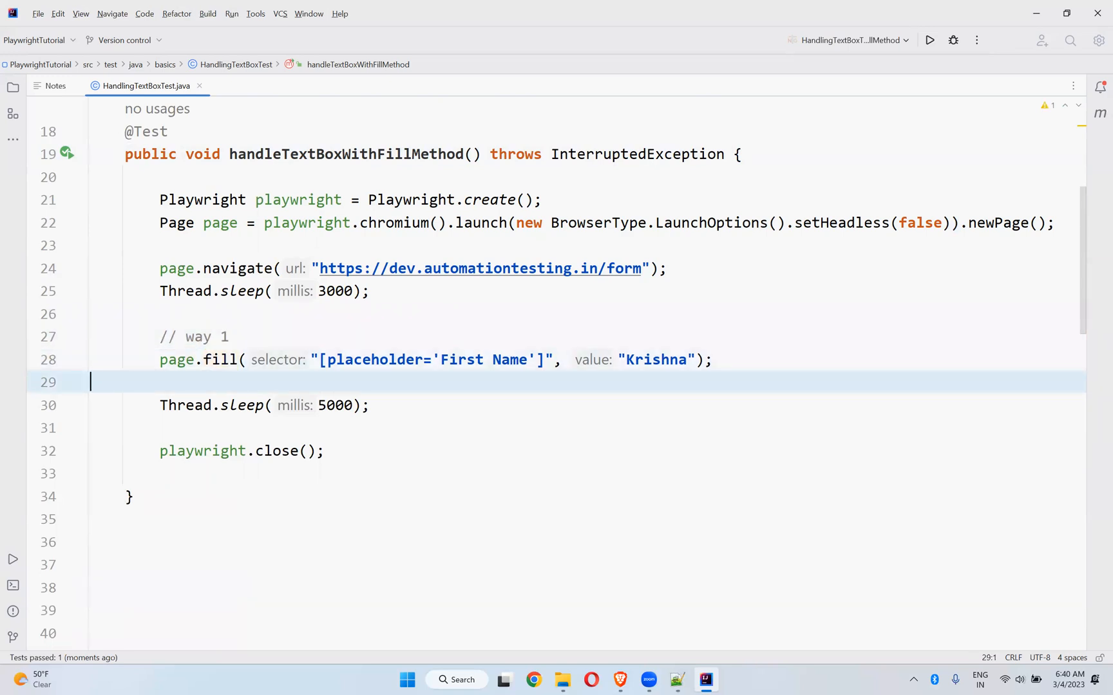
key(enter)
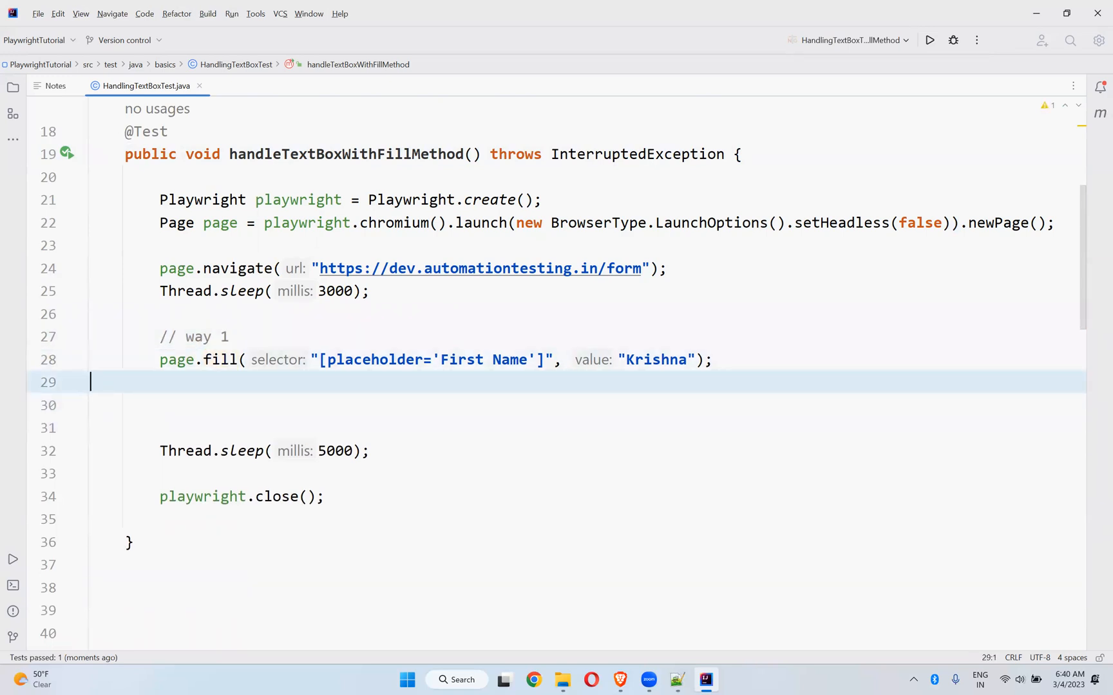
text(// way 2)
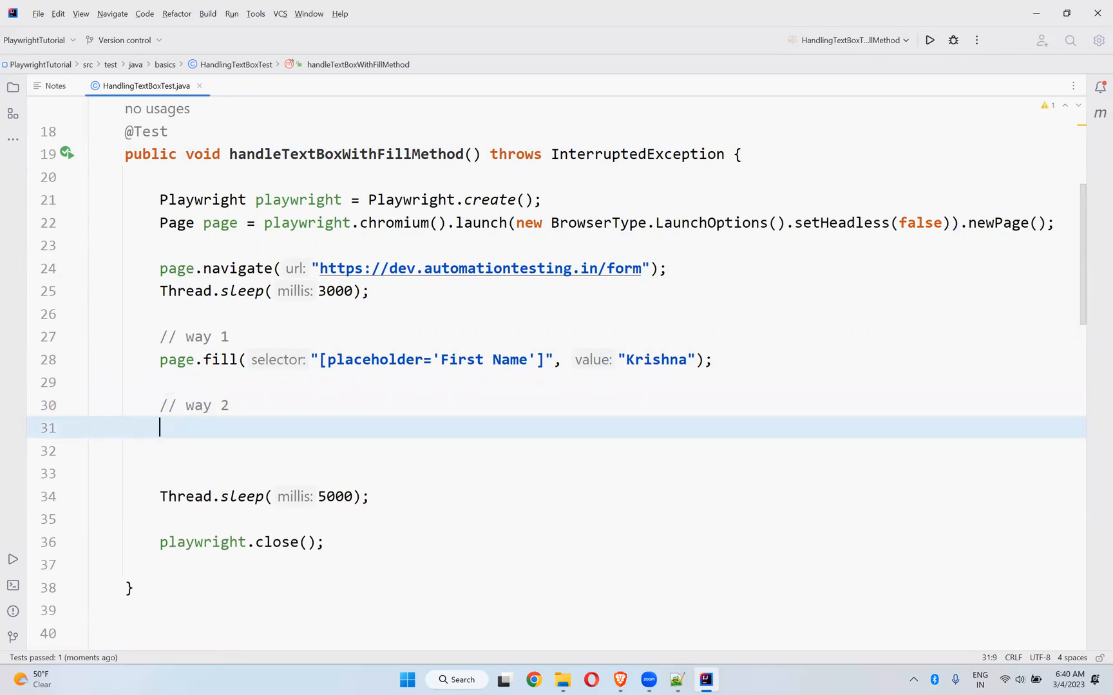
Step: Write page.locator("[placeholder='Last Name']").fill("Sakinala") under way 2
text(page.locator("\"[placeholder='First Name']")
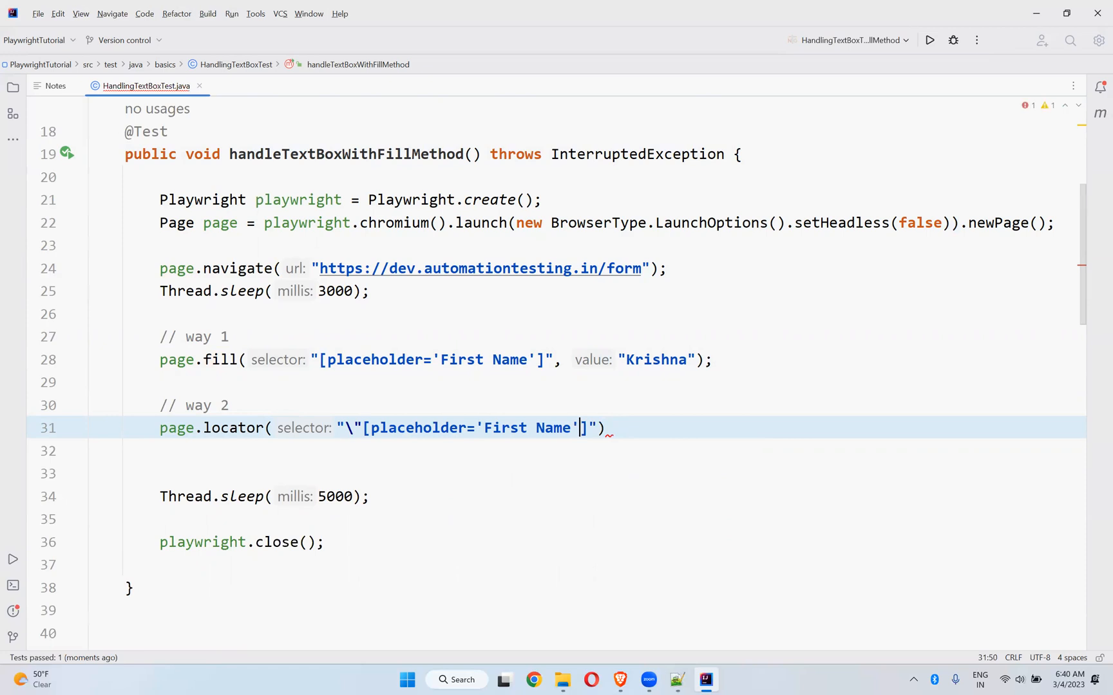
key(Backspace)
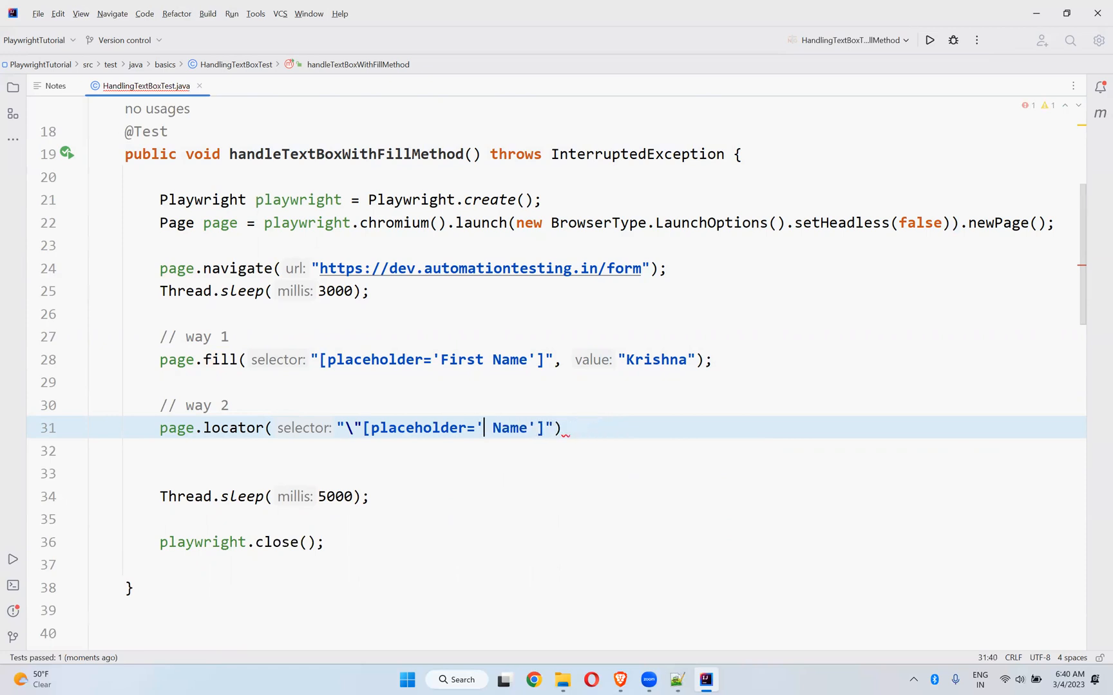
text(Last)
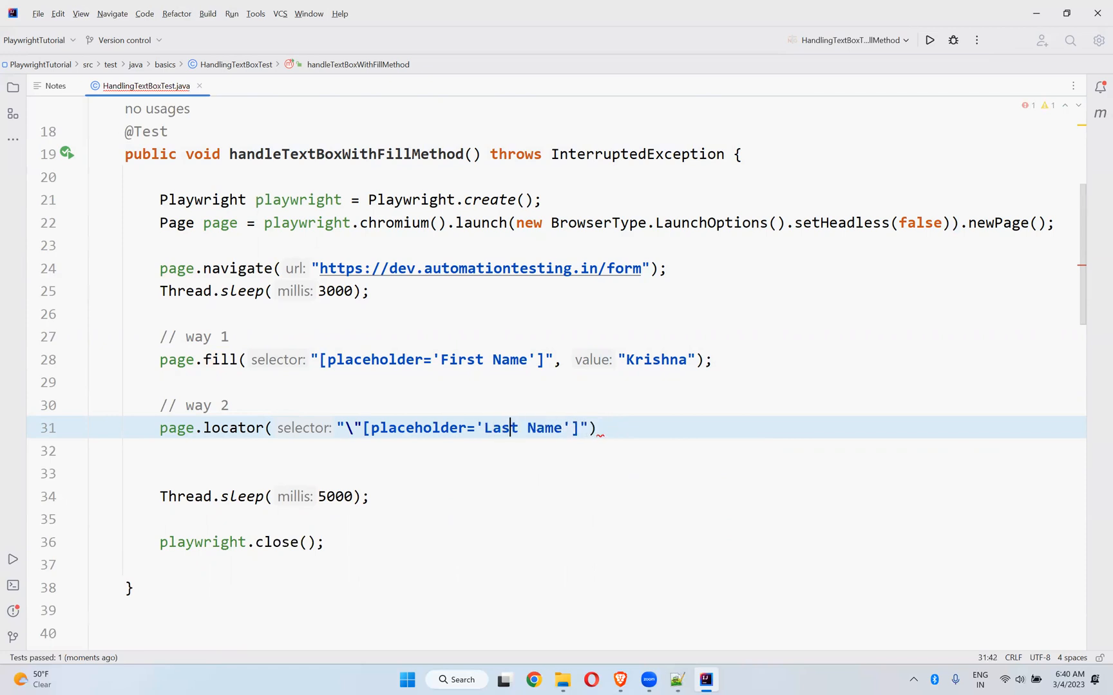
key(BackSpace)
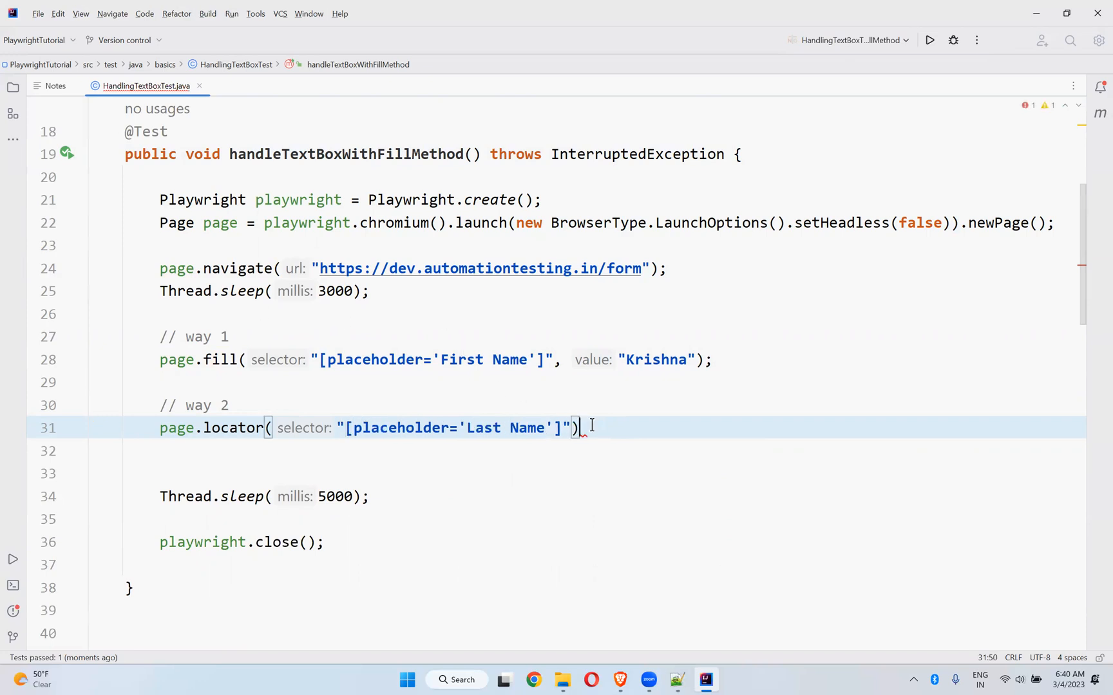
text(.fill())
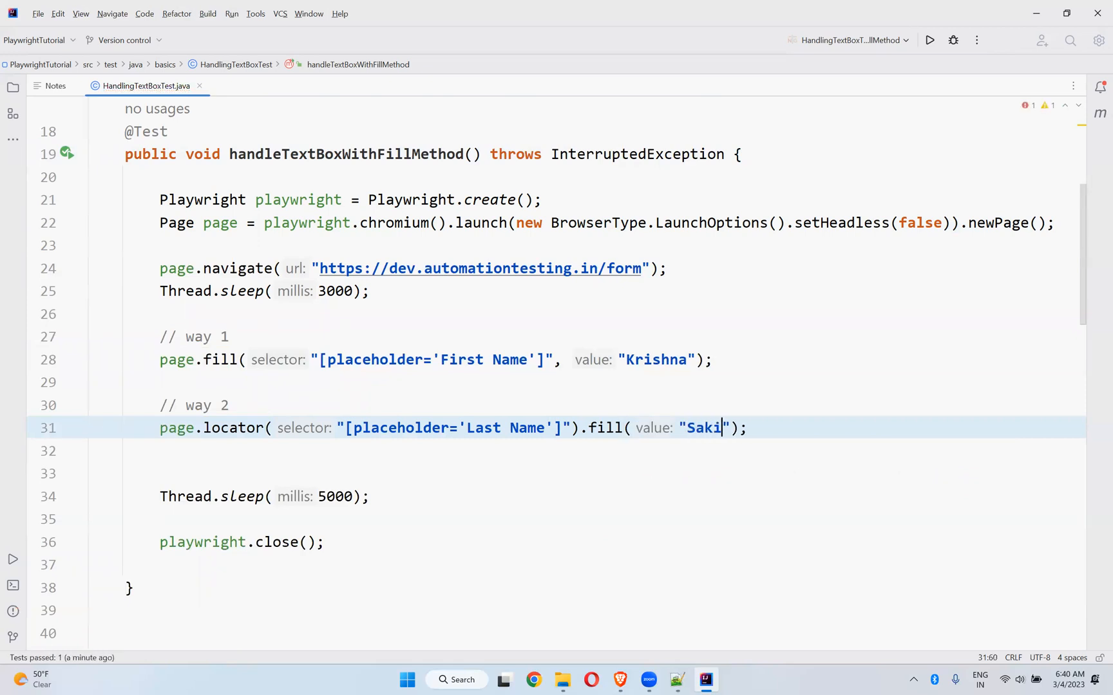
text(nala)
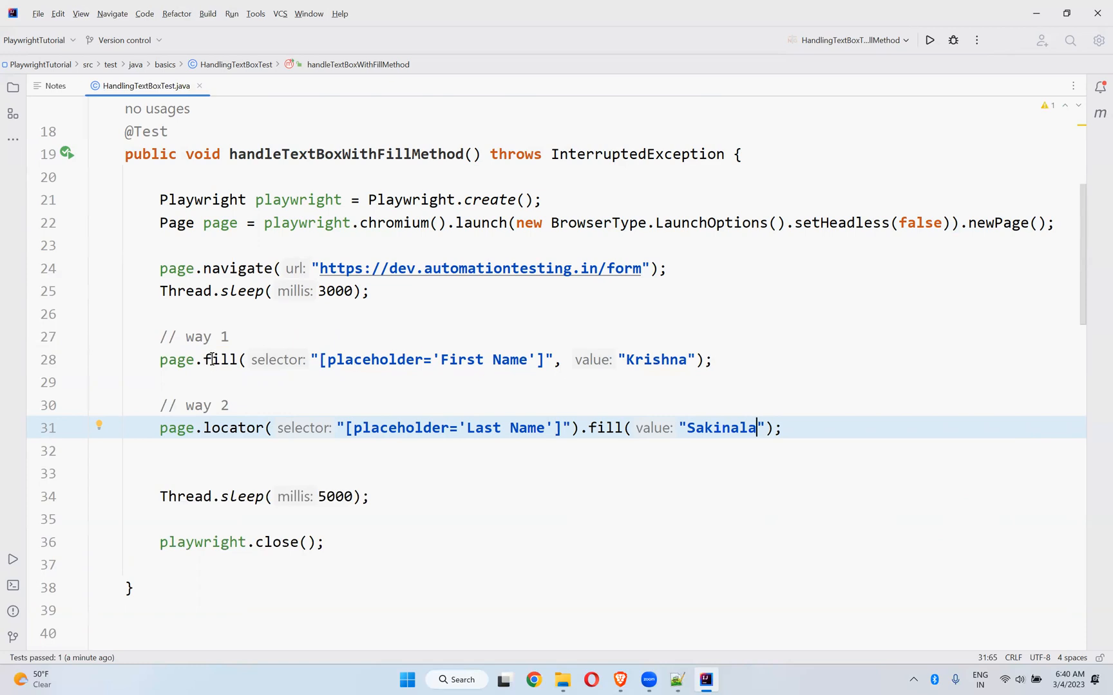
mouse_move(222, 360)
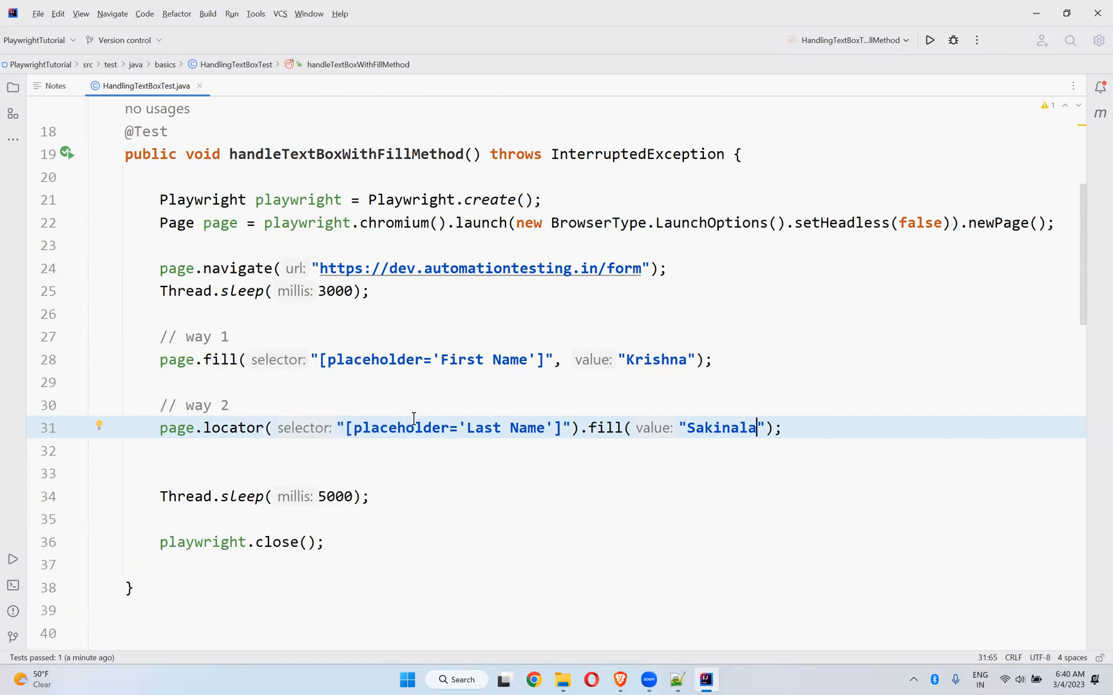
mouse_move(607, 427)
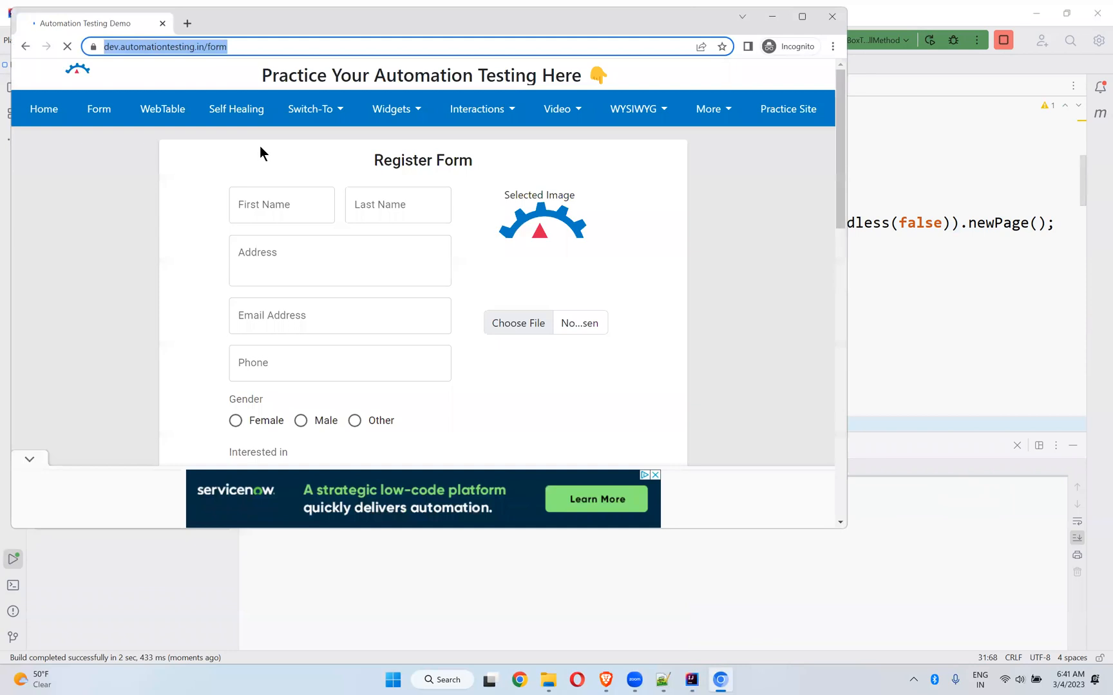
Step: Rerun the fill test so the form shows Krishna and Sakinala, then return to the editor
click(67, 47)
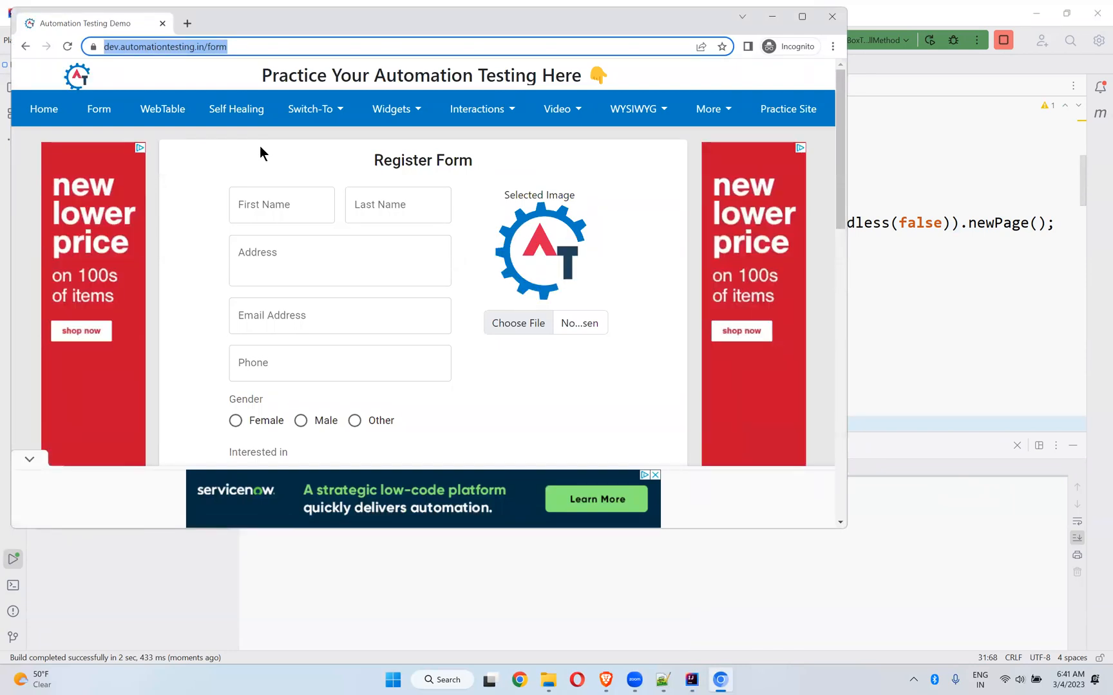
text(Sakinala)
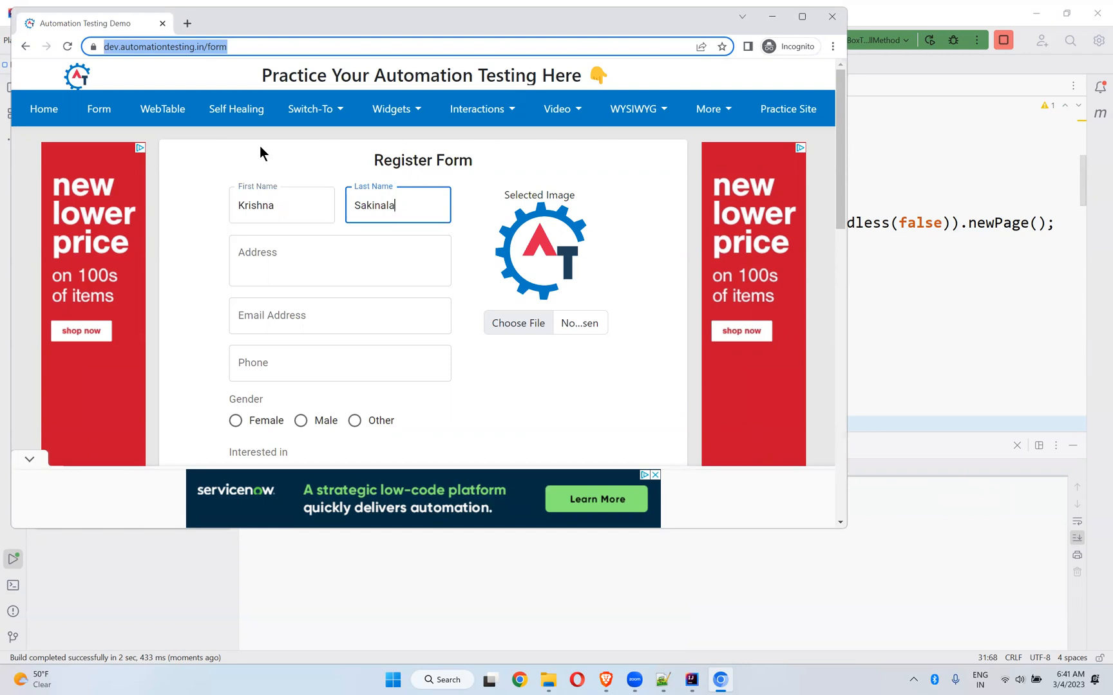
click(703, 680)
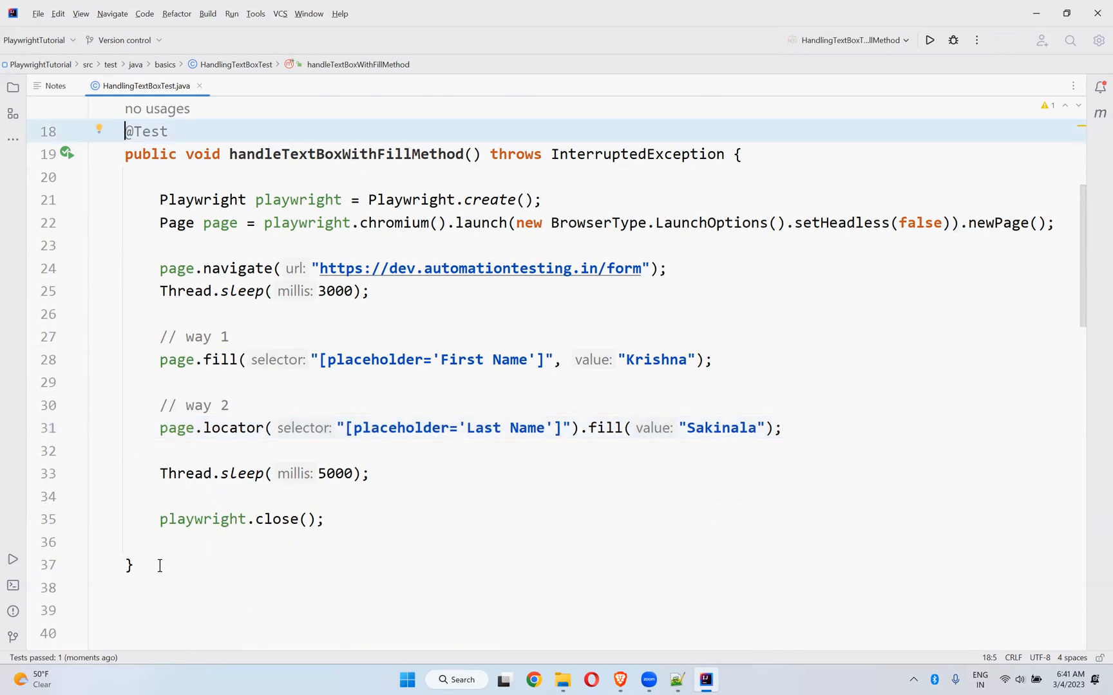
Step: Duplicate the fill test as handleTextAreaWithFillMethod and aim its fill at [name='address']
click(324, 519)
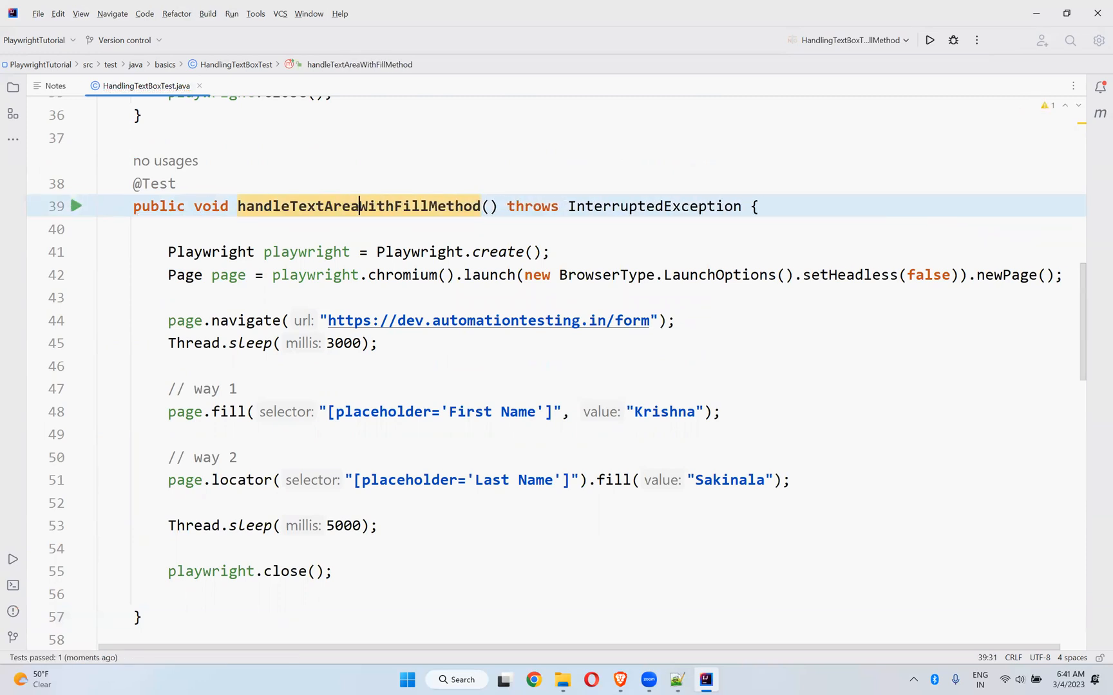
scroll(down, 3)
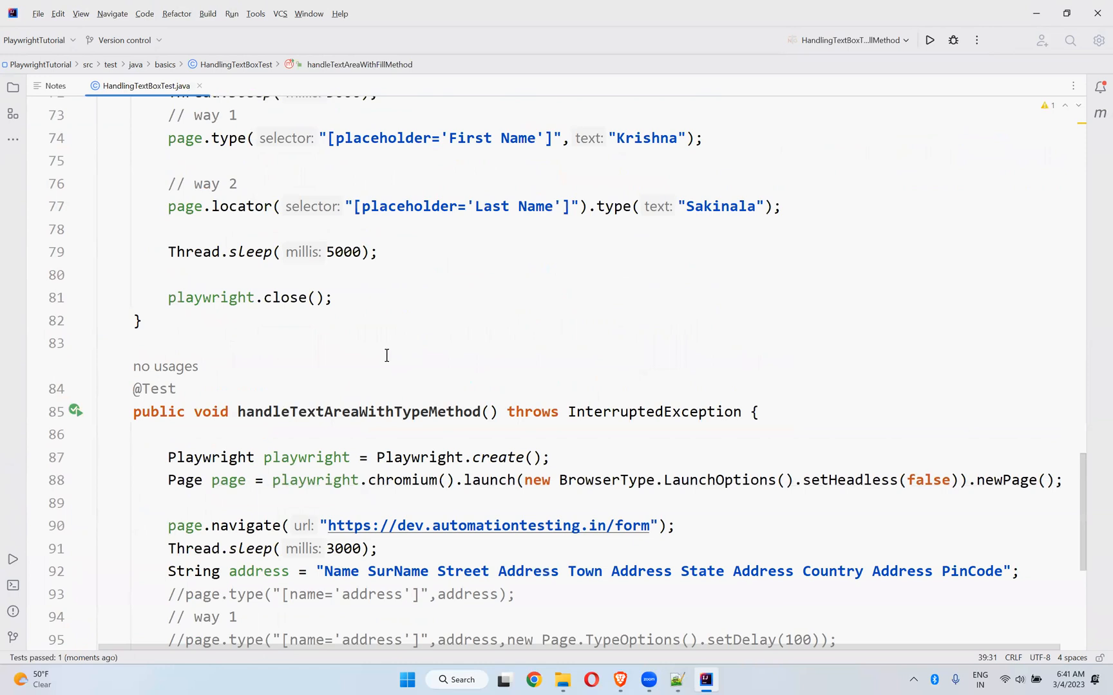
scroll(down, 3)
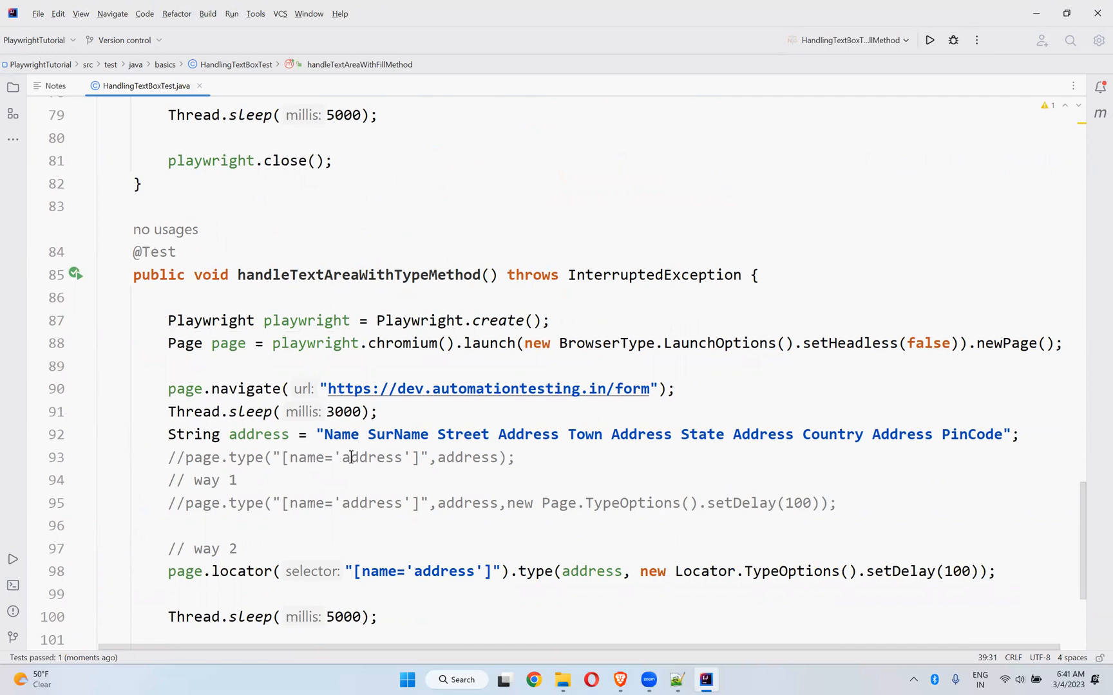
click(420, 457)
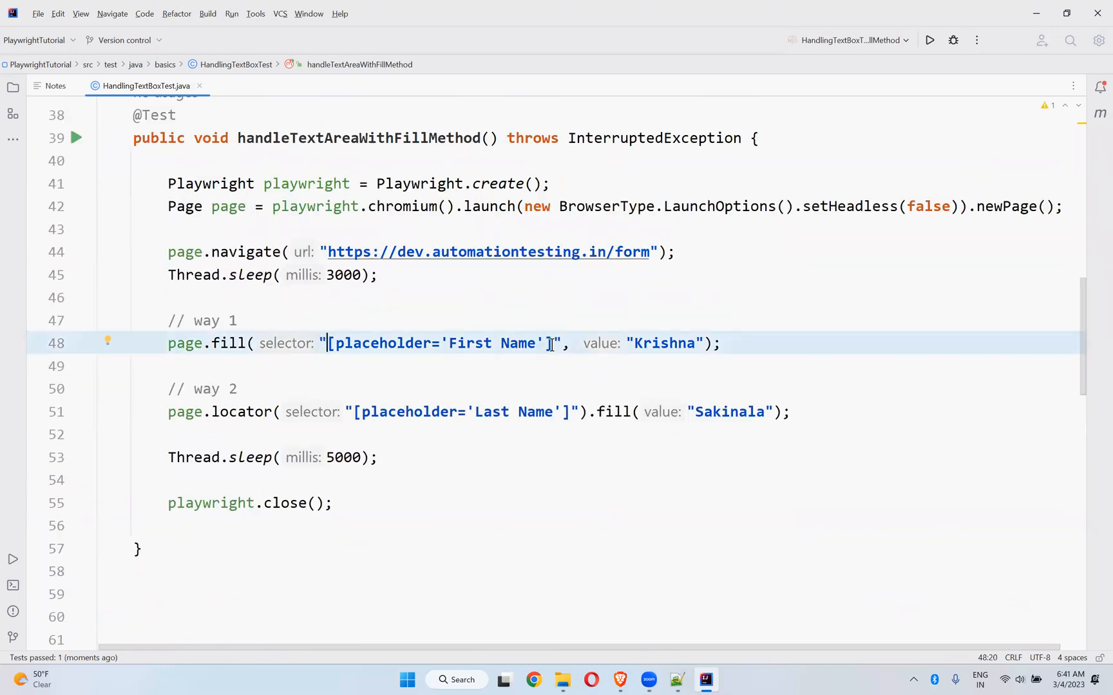
text([name='address']").type(address, new Locator.TypeOptions().setDelay(100));)
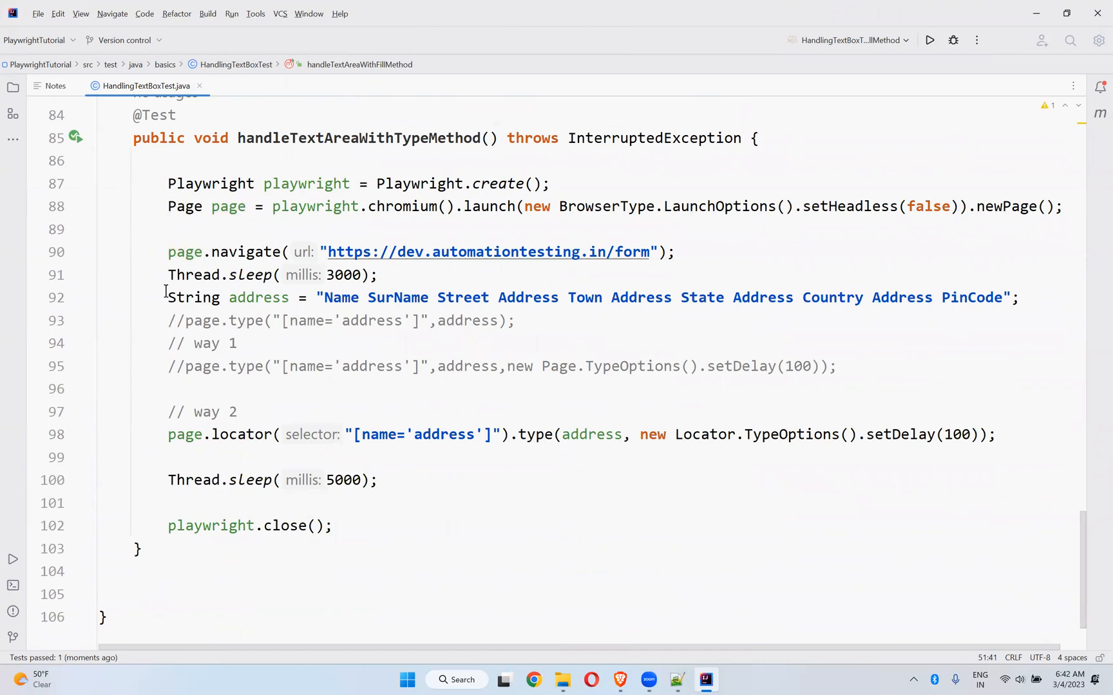
Step: Grab the address string declaration from the type test to reuse on blank line 46
click(168, 297)
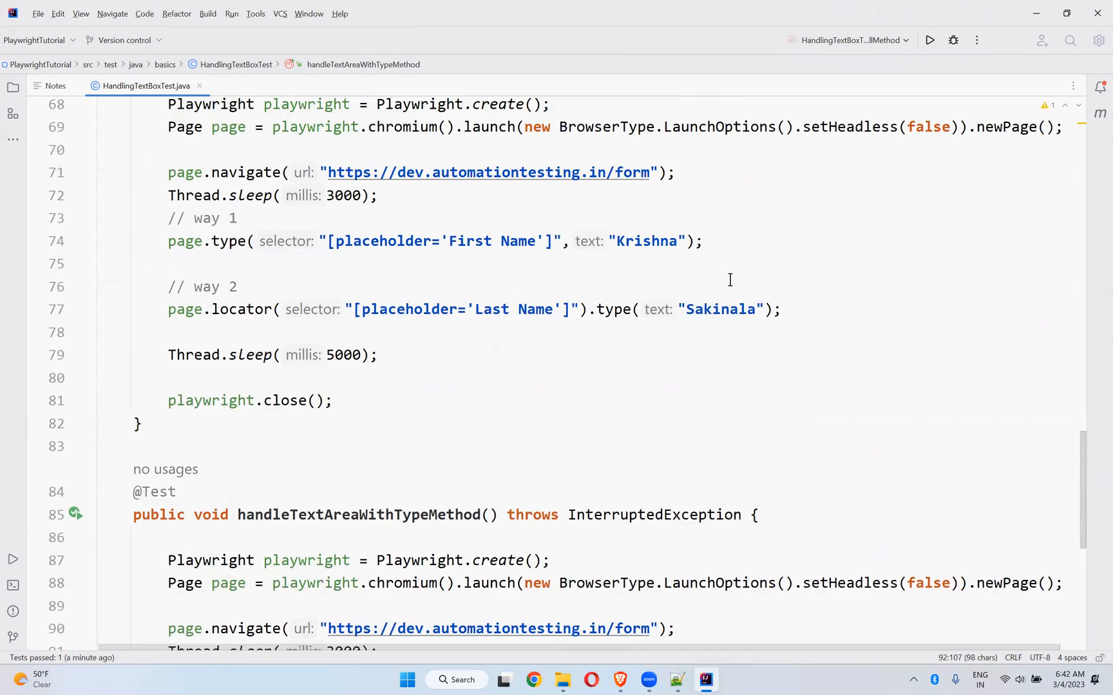
scroll(up, 3)
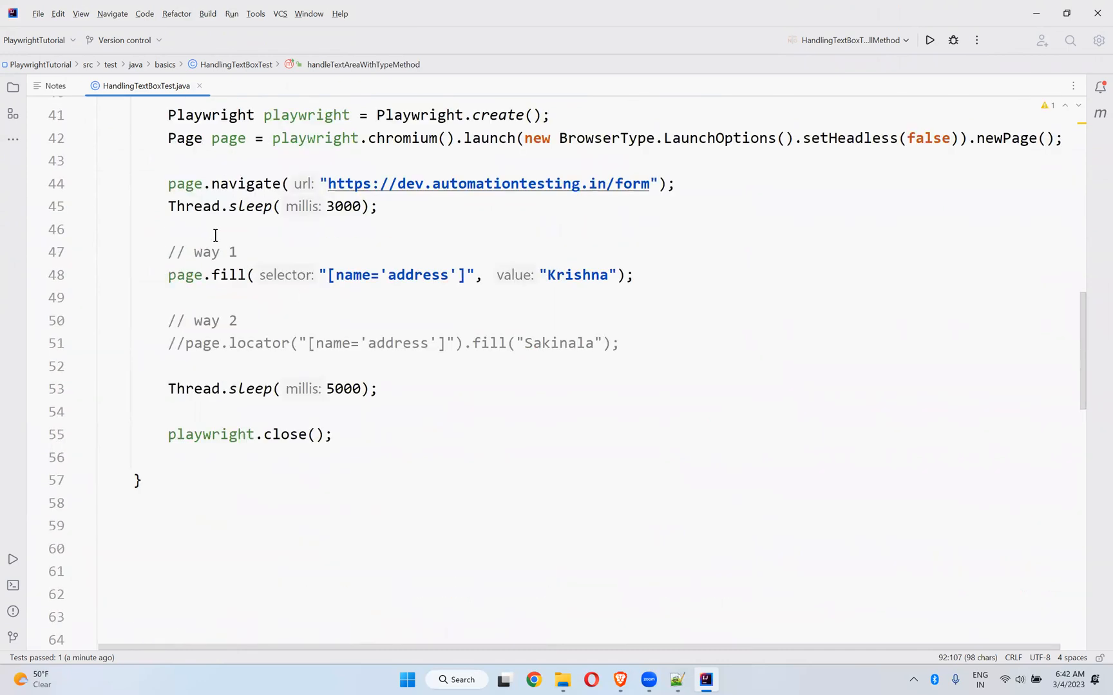
click(212, 228)
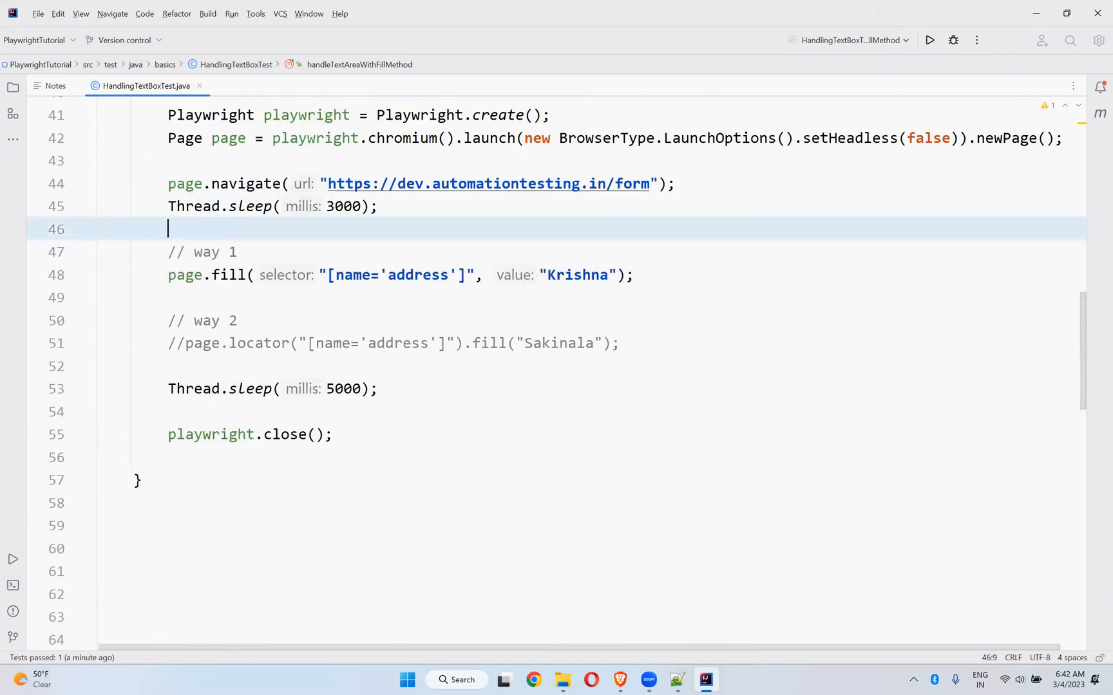
Step: Declare the address String and replace the "Krishna" fill value with the address variable, then run the test
text(String address = "Name SurName Street Address Town Address State Address Country Address PinCode";)
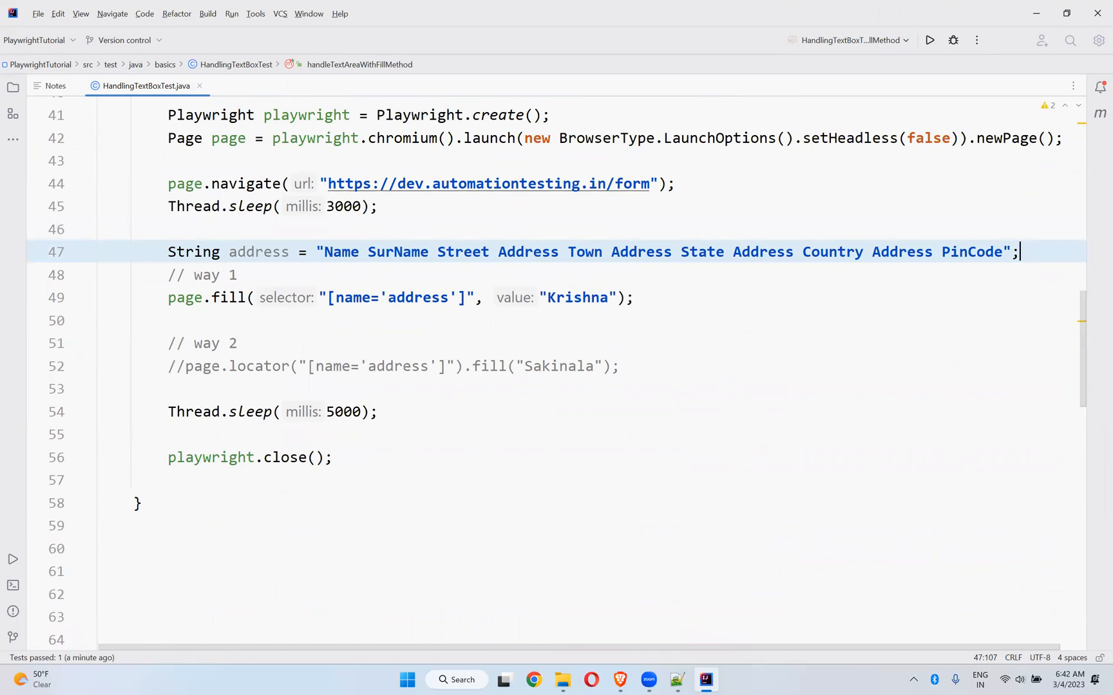
double_click(257, 252)
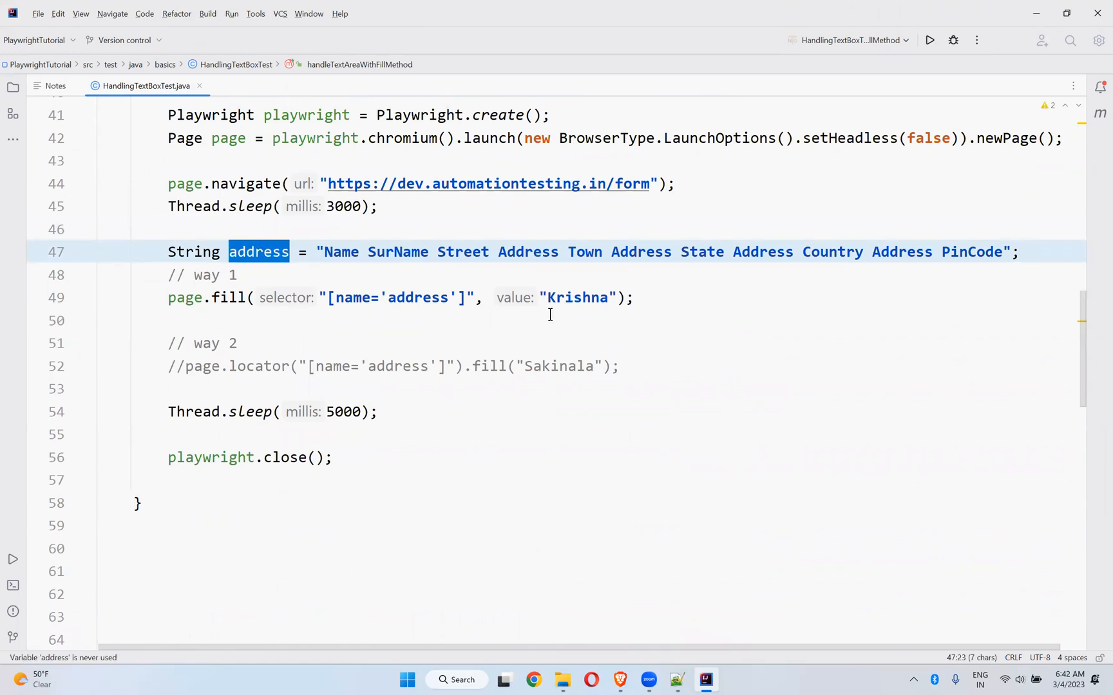
double_click(577, 298)
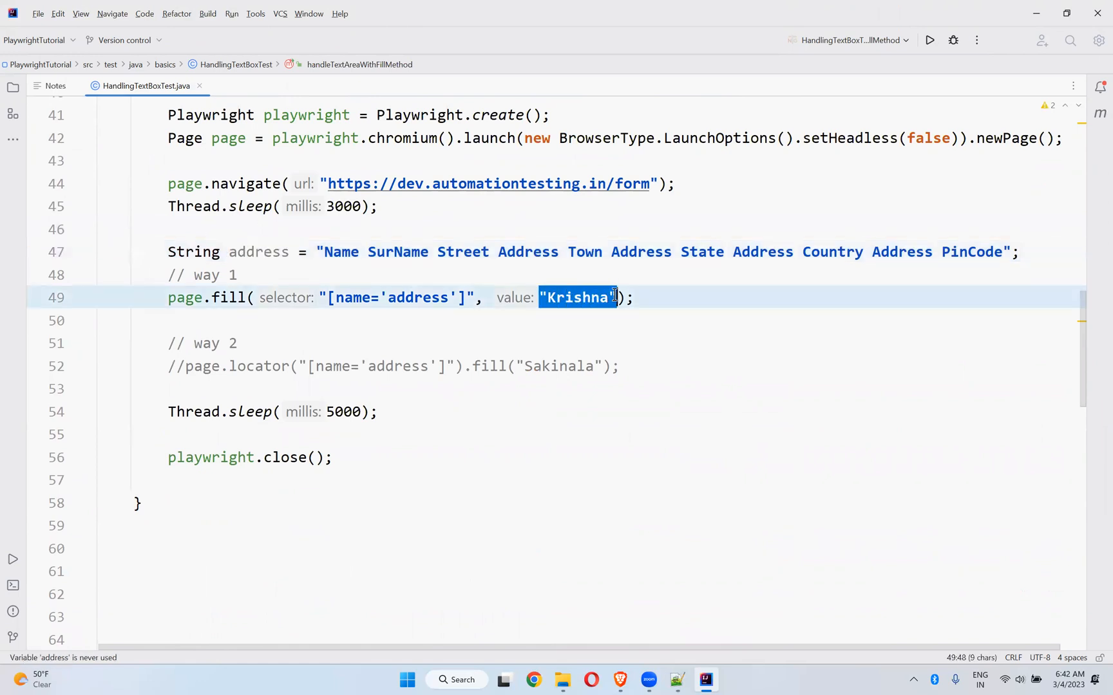
text(address)
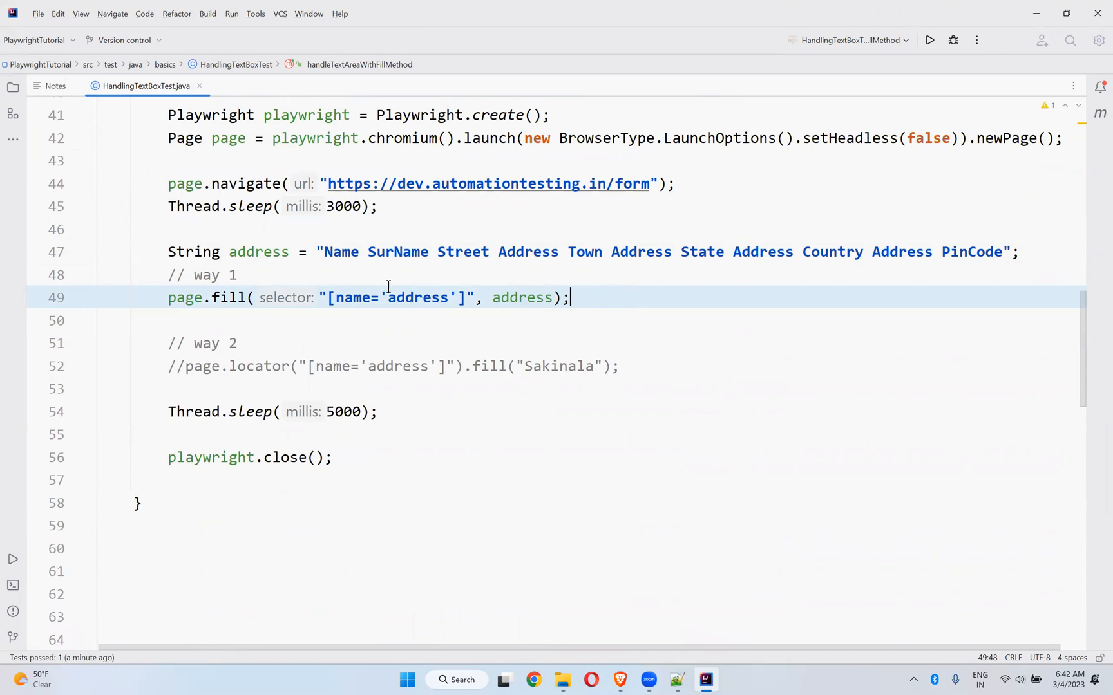
scroll(down, 3)
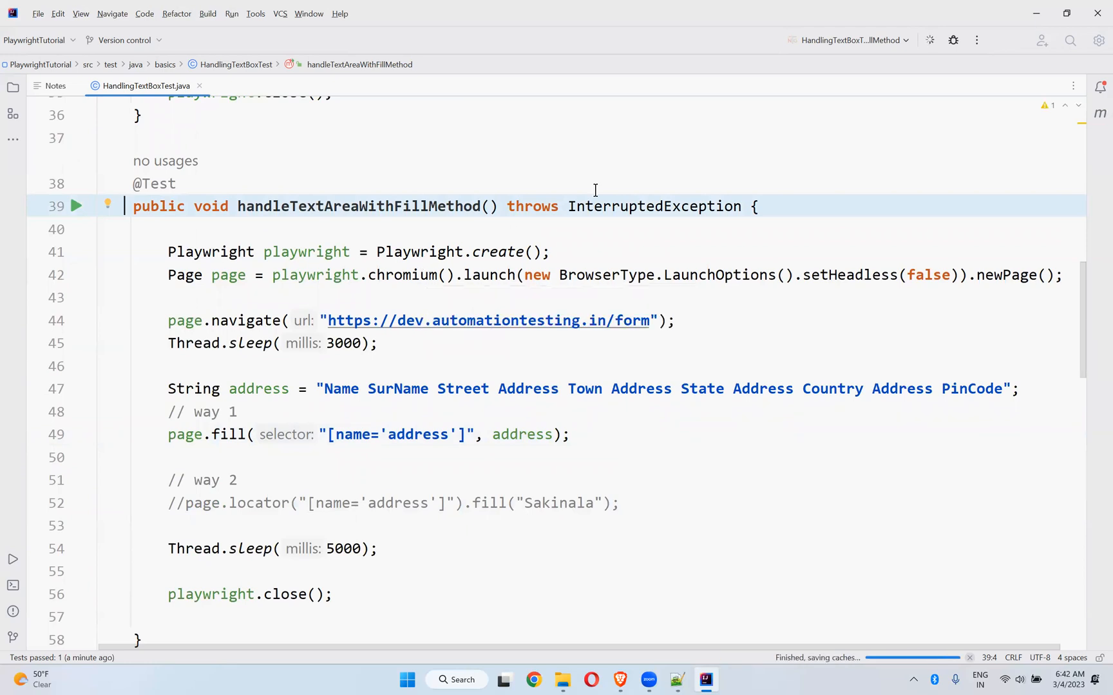
click(78, 206)
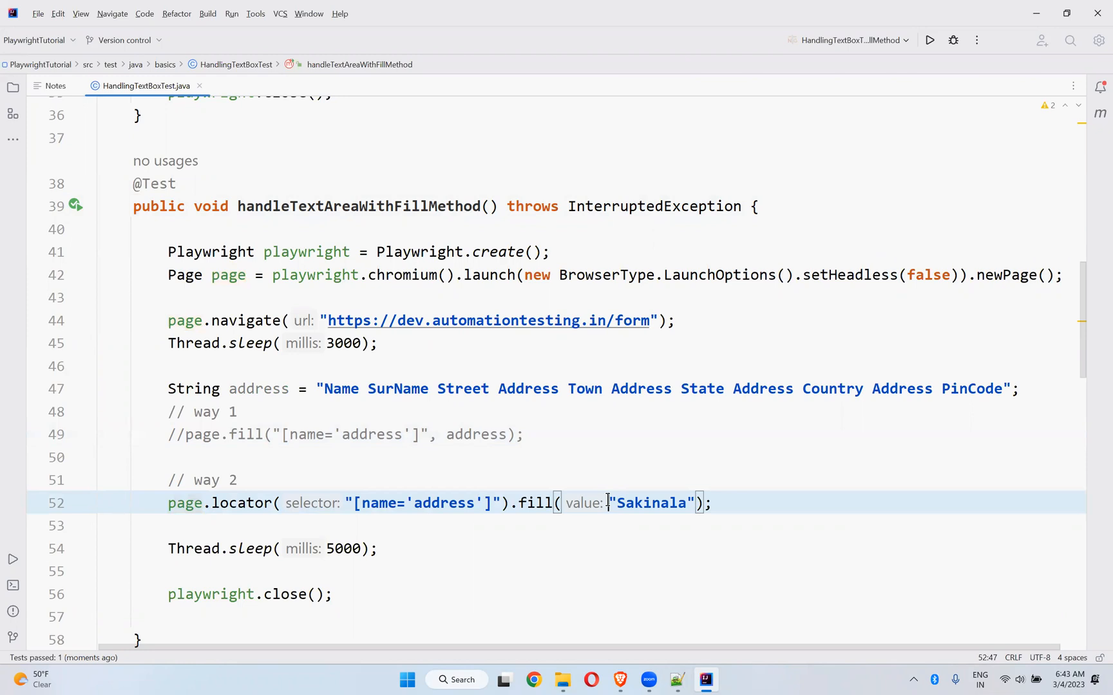
Step: Point the locator fill at the [name='address'] field using the address variable
text(address)
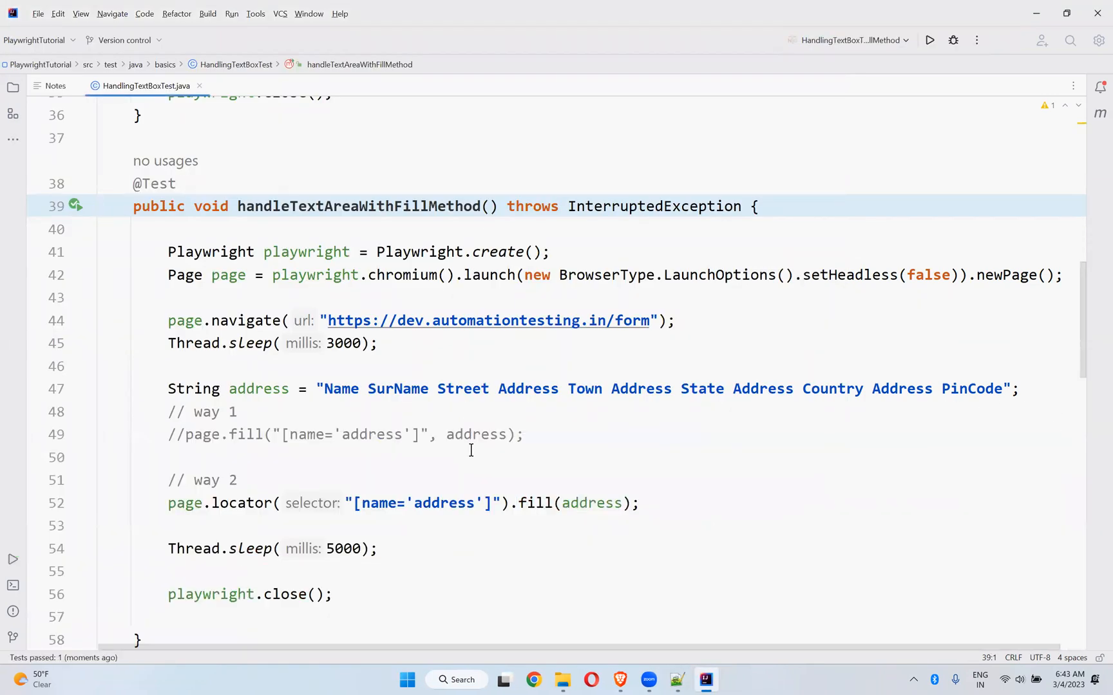
double_click(536, 434)
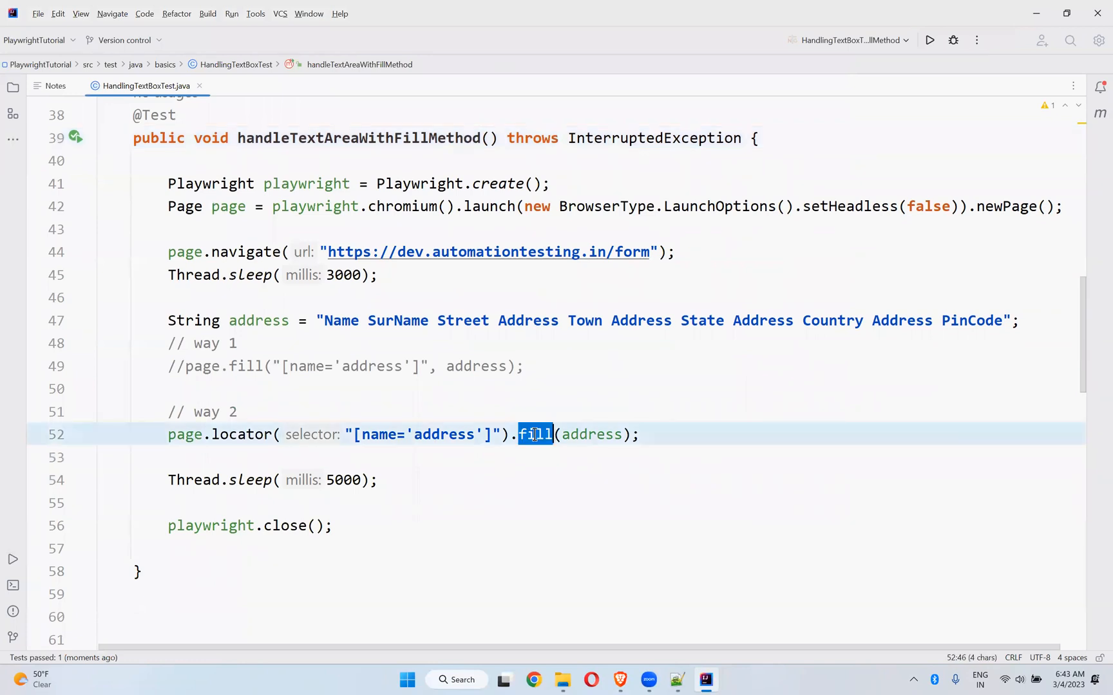
click(642, 434)
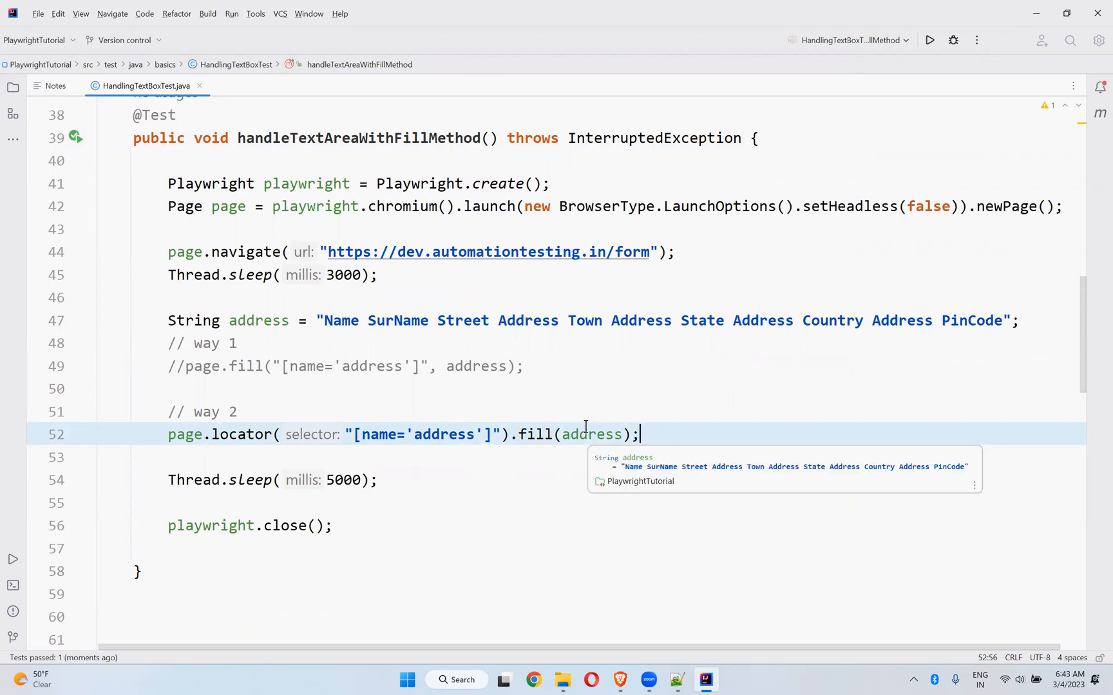
scroll(down, 3)
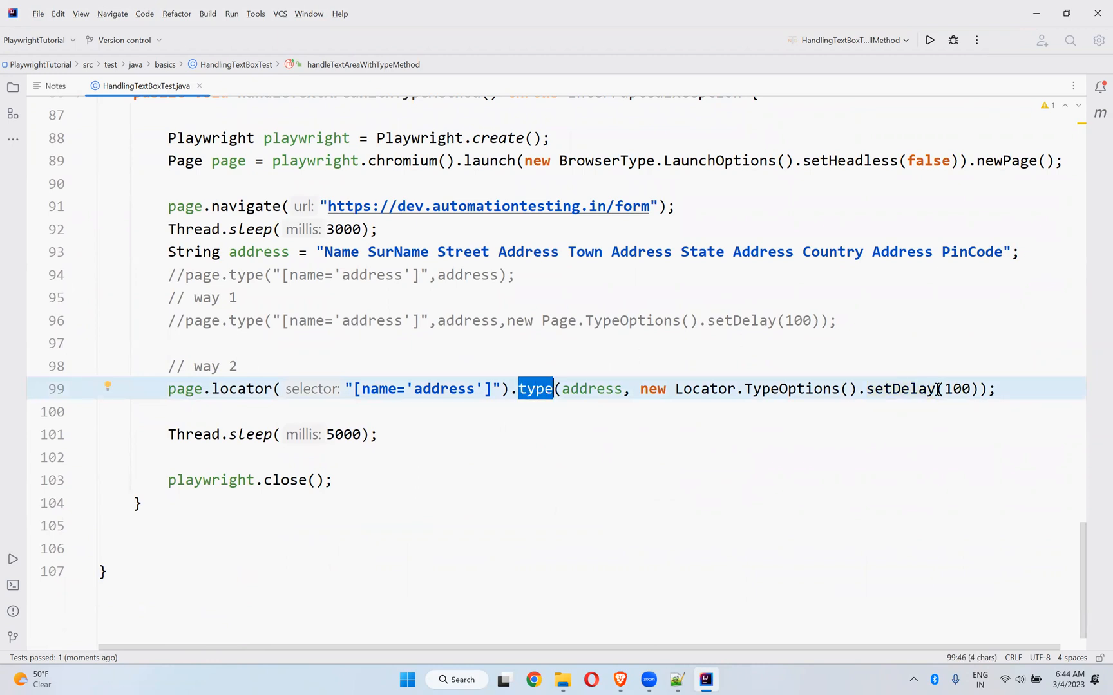
mouse_move(922, 388)
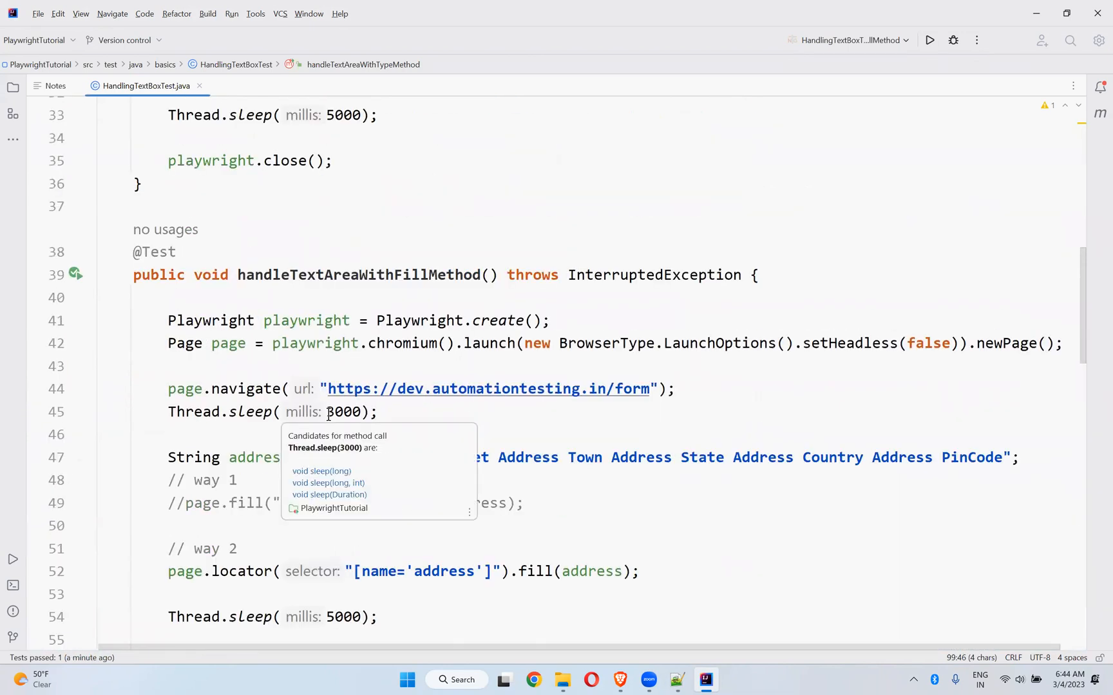
click(678, 387)
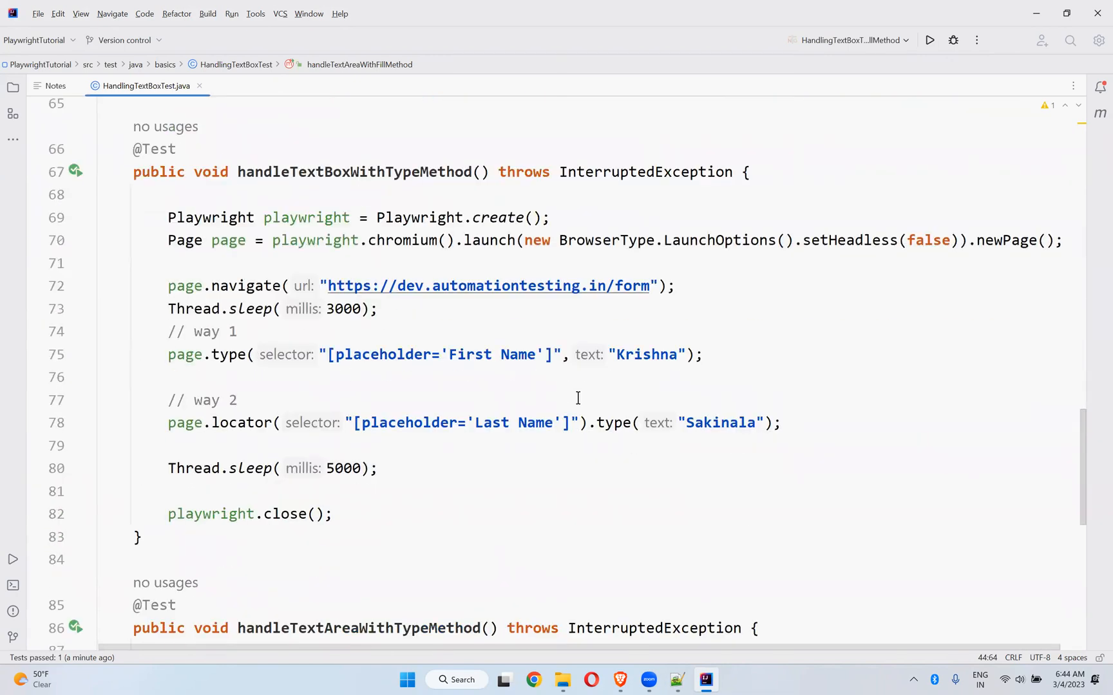
scroll(down, 3)
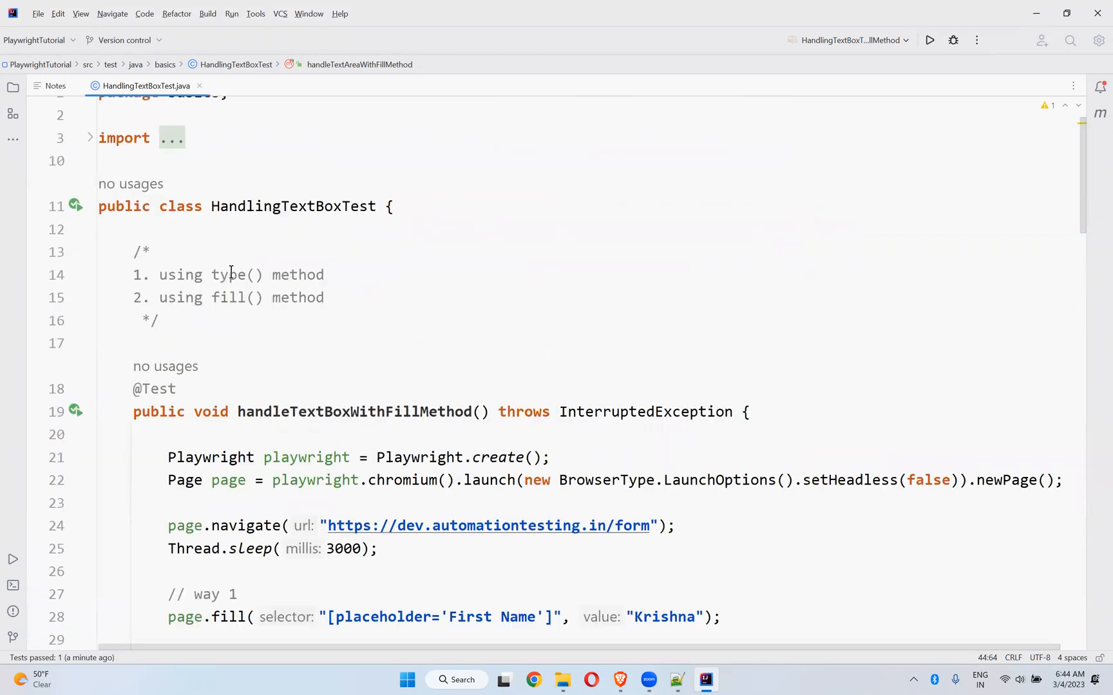
click(356, 276)
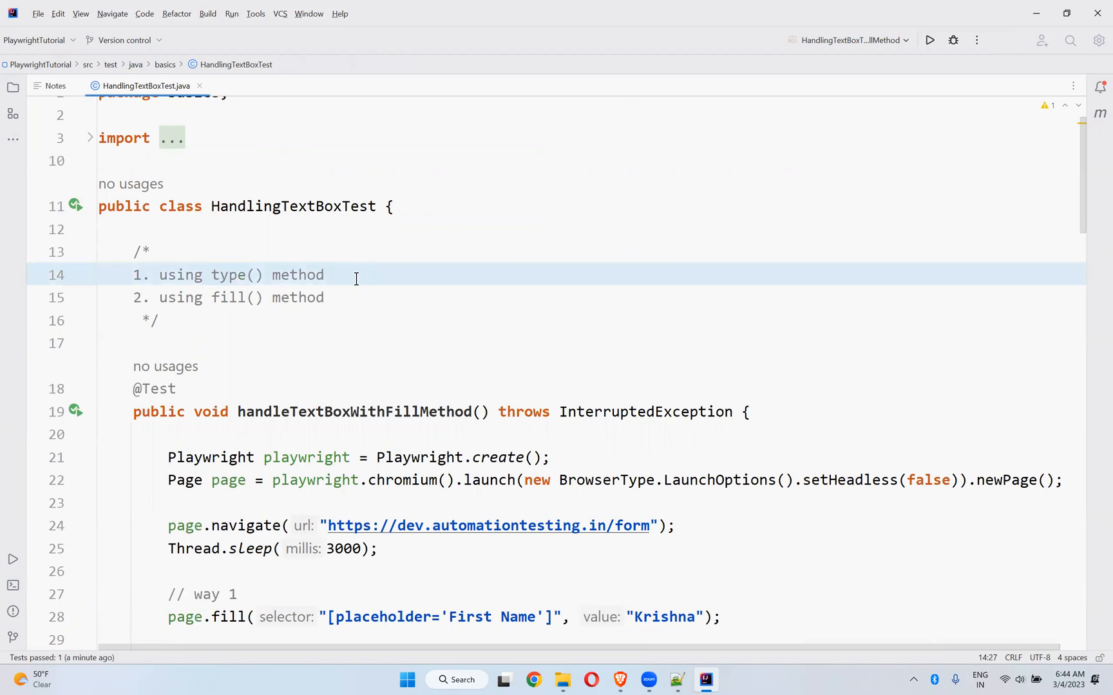
mouse_move(339, 284)
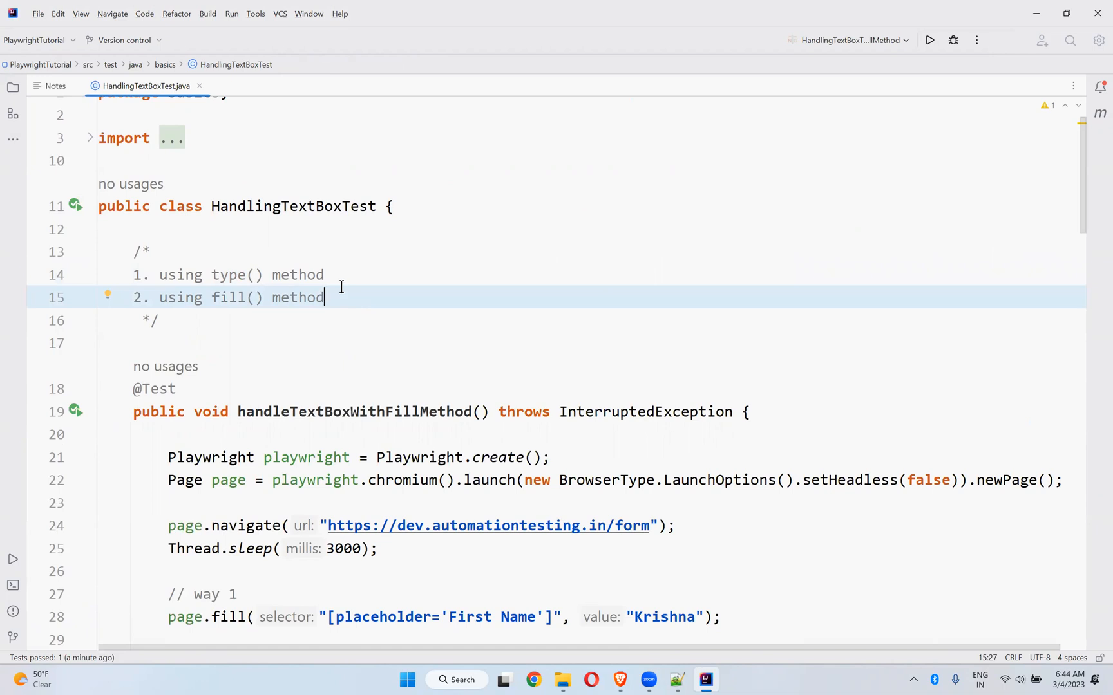
scroll(down, 3)
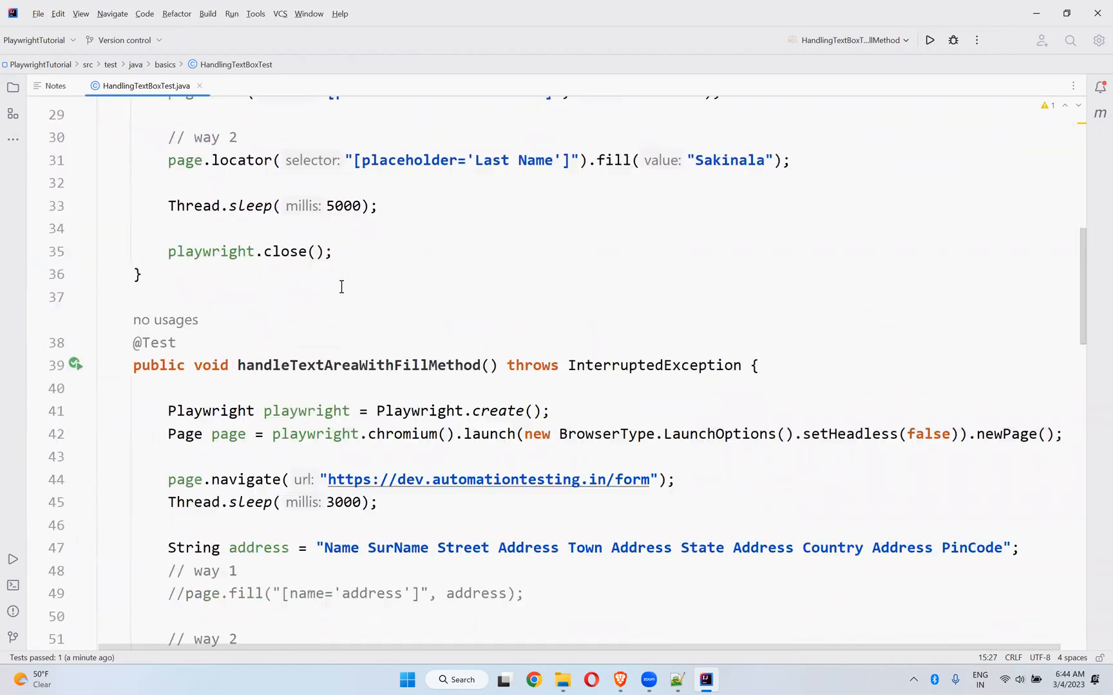